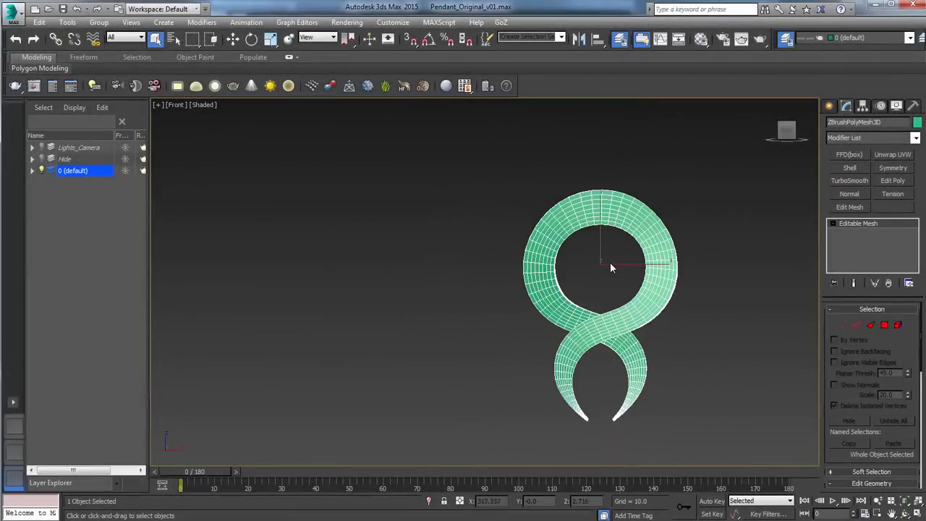
# Import the sculpted pendant OBJ, skipping the missing texture map and dismissing the summary.
pyautogui.click(13, 9)
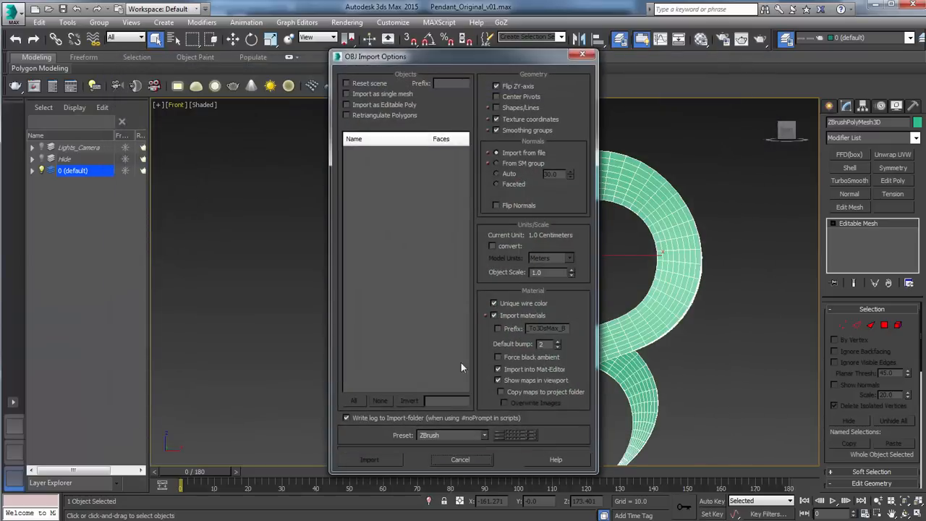
pyautogui.click(369, 460)
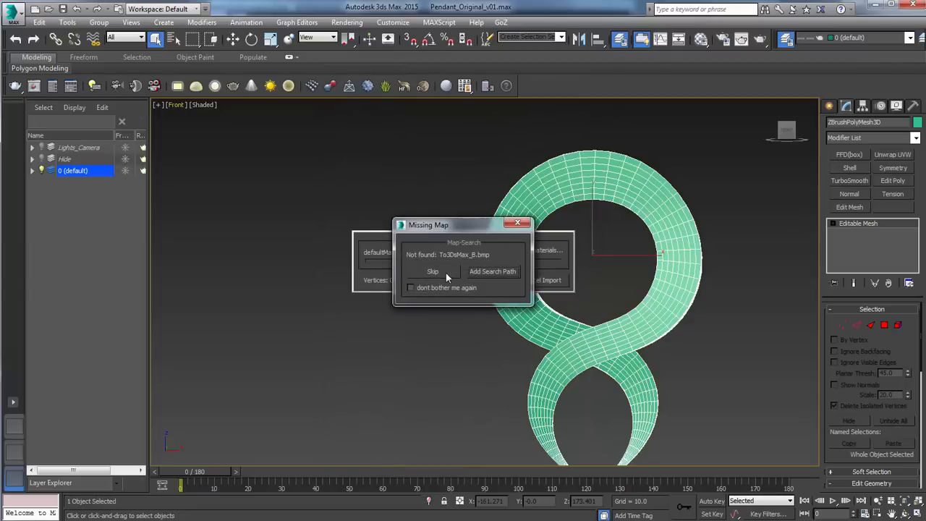
pyautogui.click(432, 272)
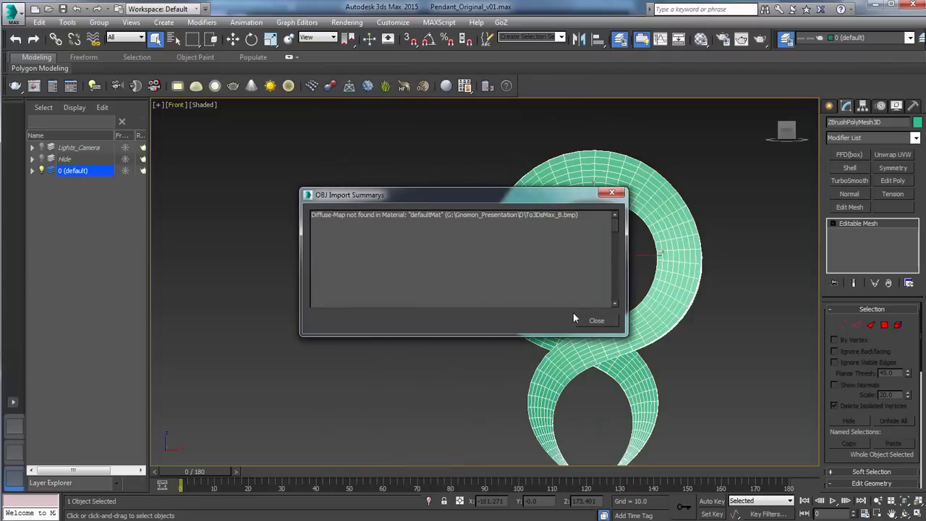
pyautogui.click(596, 320)
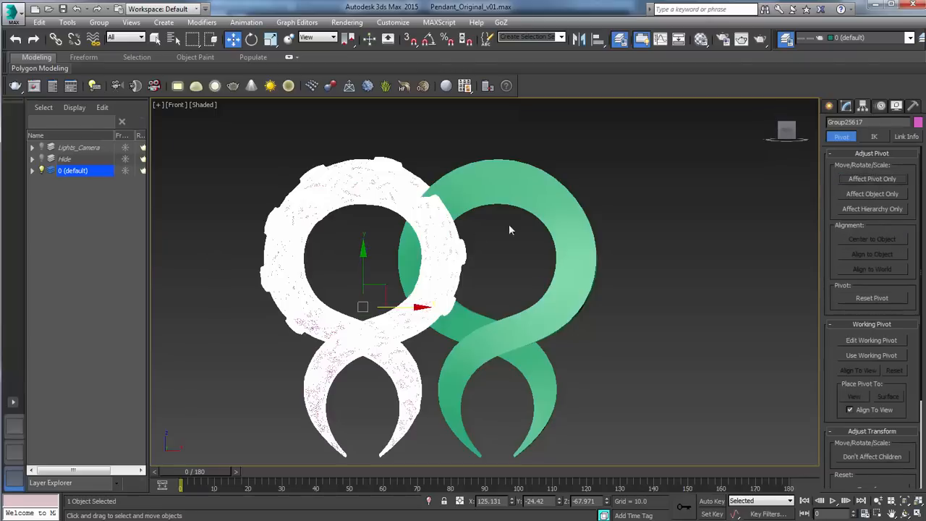
# Hide the low-poly pendant, view the finished reference render, and close the player.
pyautogui.rightClick(510, 230)
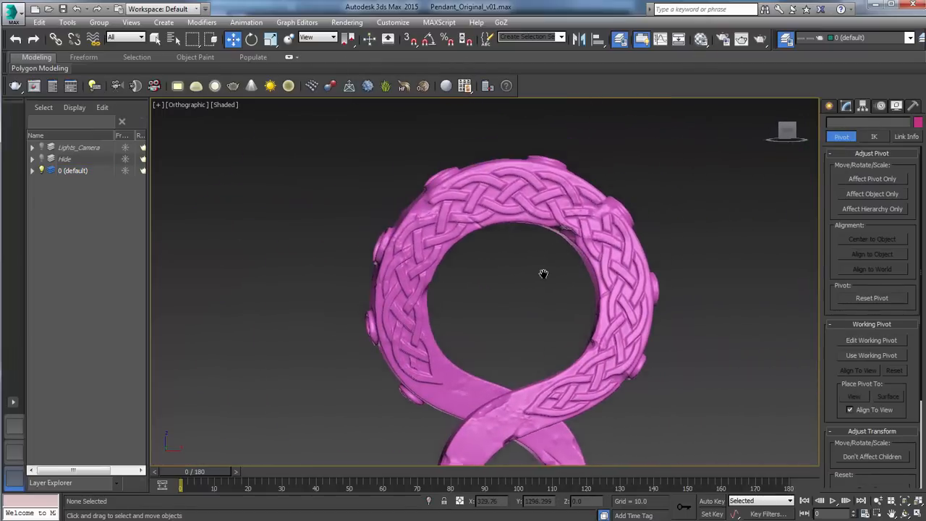
pyautogui.click(542, 274)
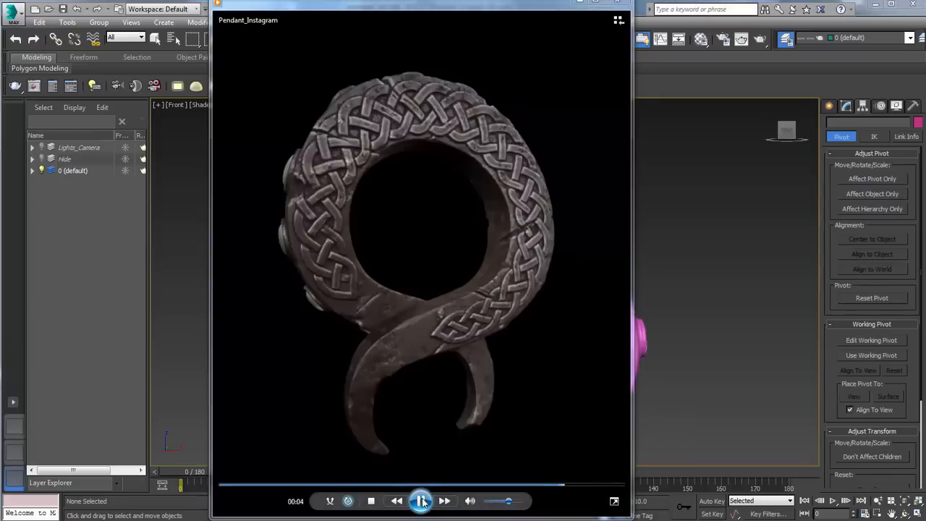
pyautogui.click(420, 500)
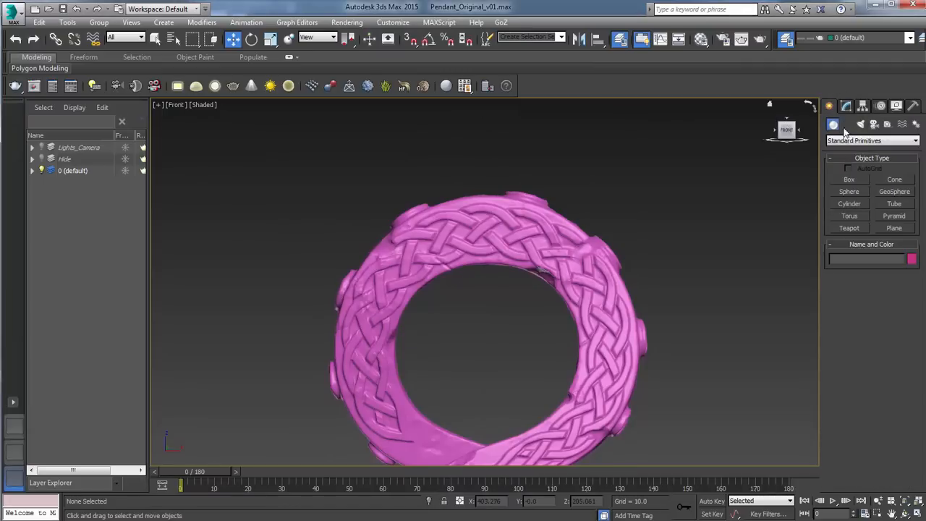
# Create a small box, round it into a ball with TurboSmooth, and convert it to editable poly.
pyautogui.click(848, 179)
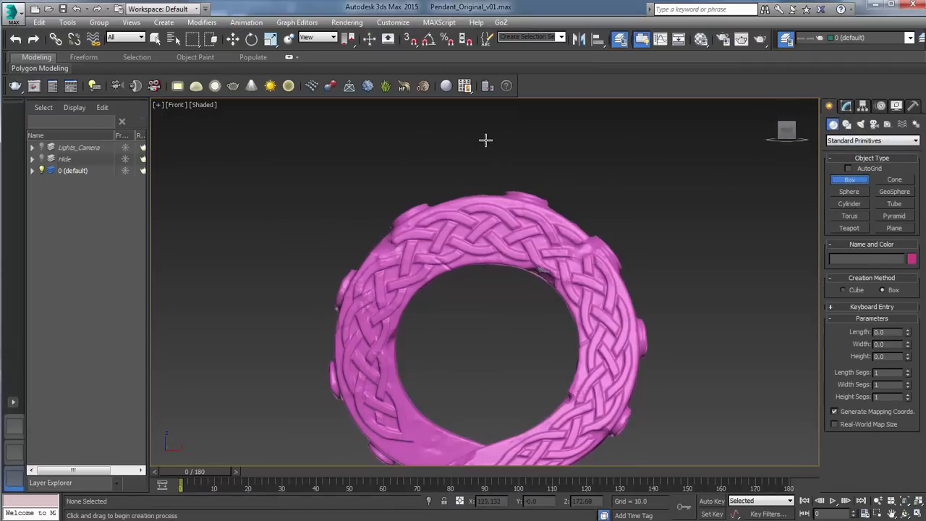
pyautogui.moveTo(446, 103); pyautogui.dragTo(526, 177)
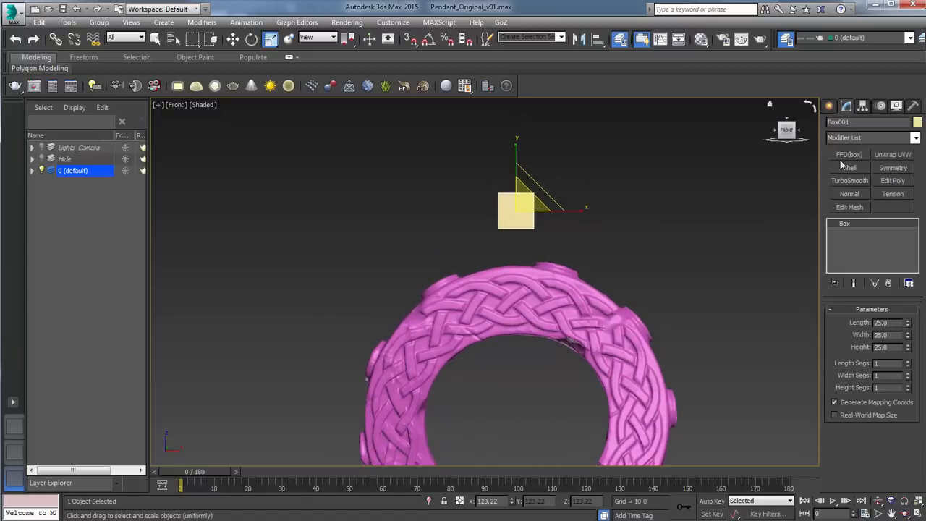
pyautogui.click(849, 180)
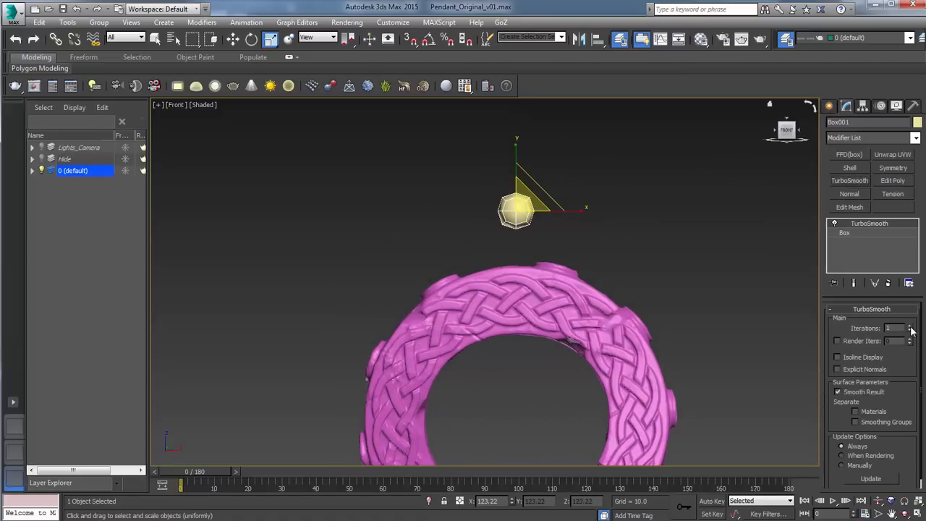
pyautogui.click(908, 324)
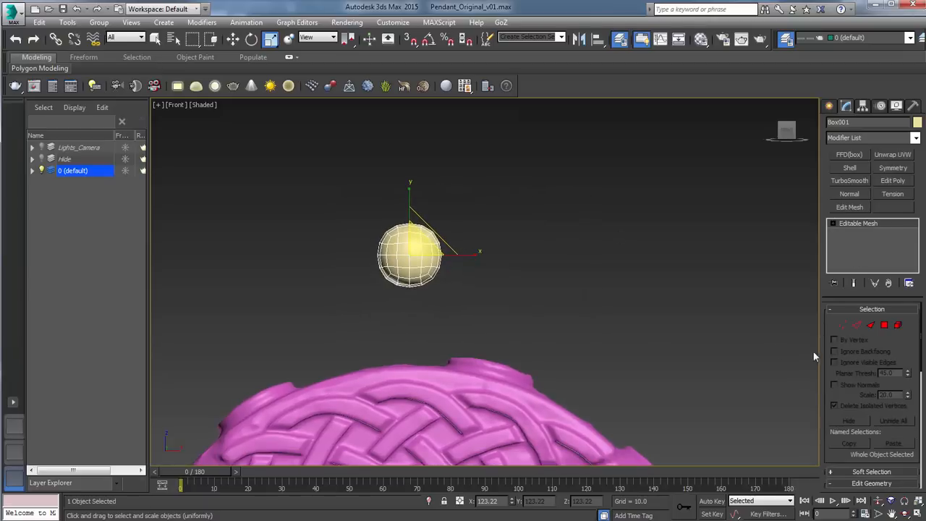
pyautogui.rightClick(858, 223)
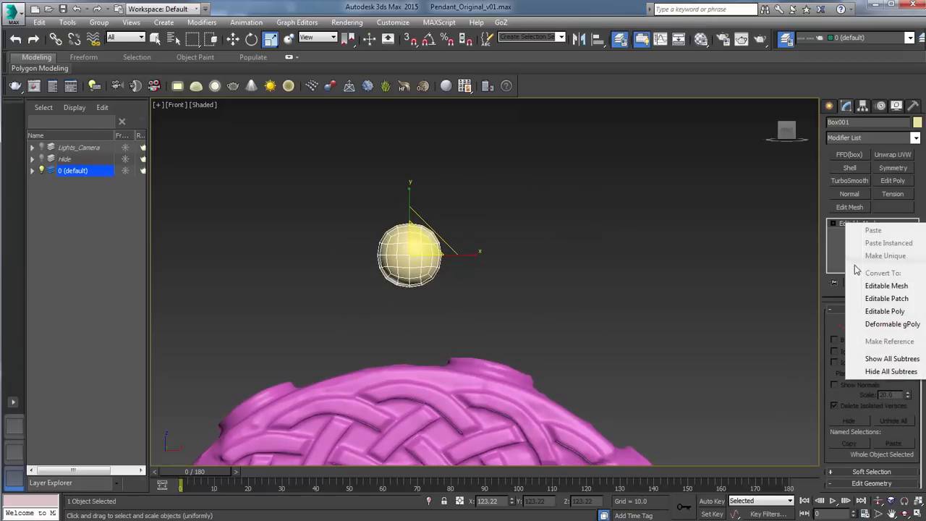
pyautogui.click(884, 312)
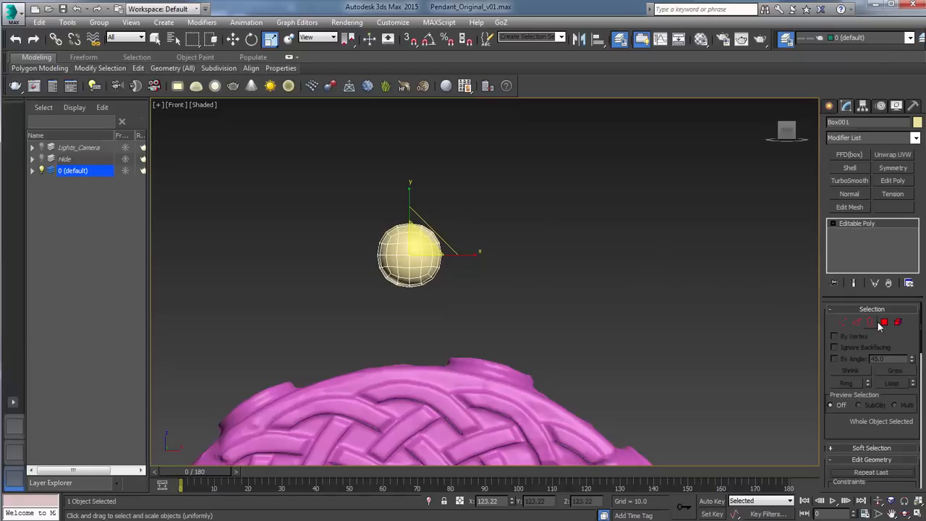
pyautogui.click(884, 321)
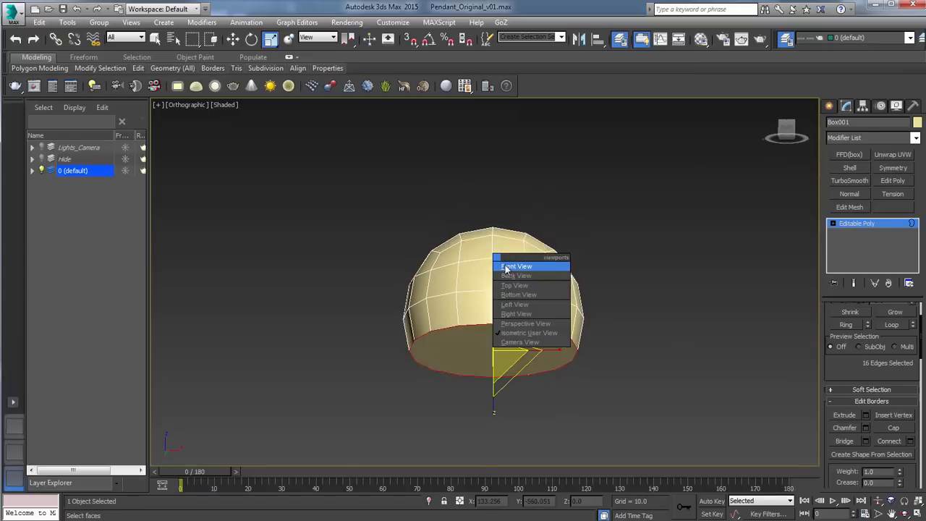
# Trim and flatten the ball into a squat dome gem, checking it from front and top views.
pyautogui.click(515, 266)
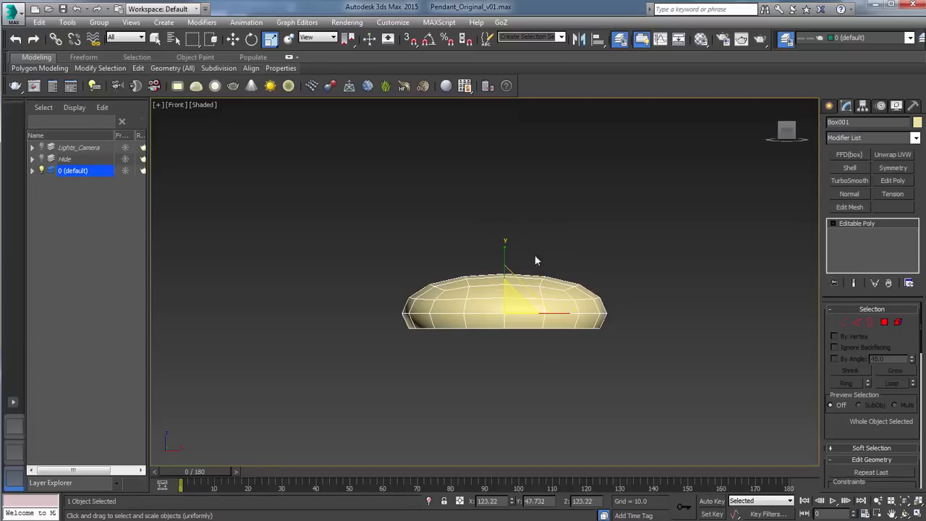
pyautogui.click(177, 104)
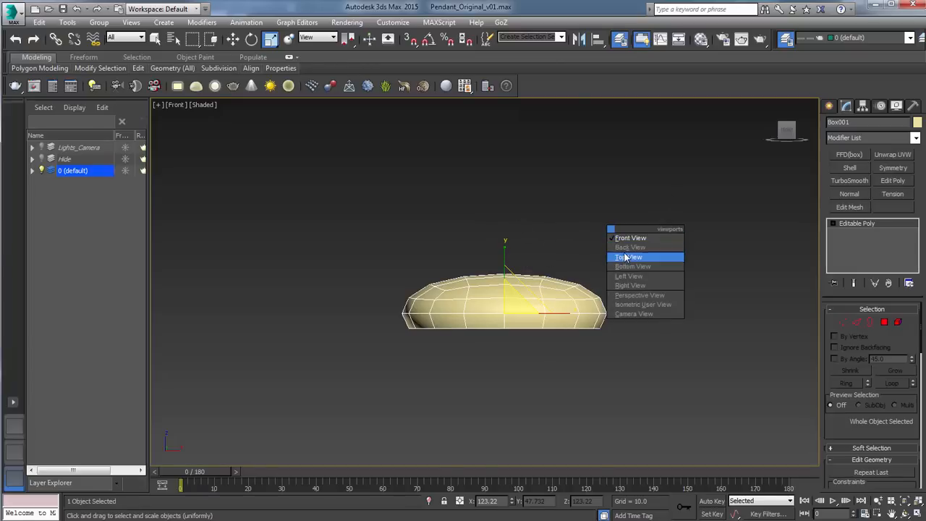
pyautogui.click(626, 258)
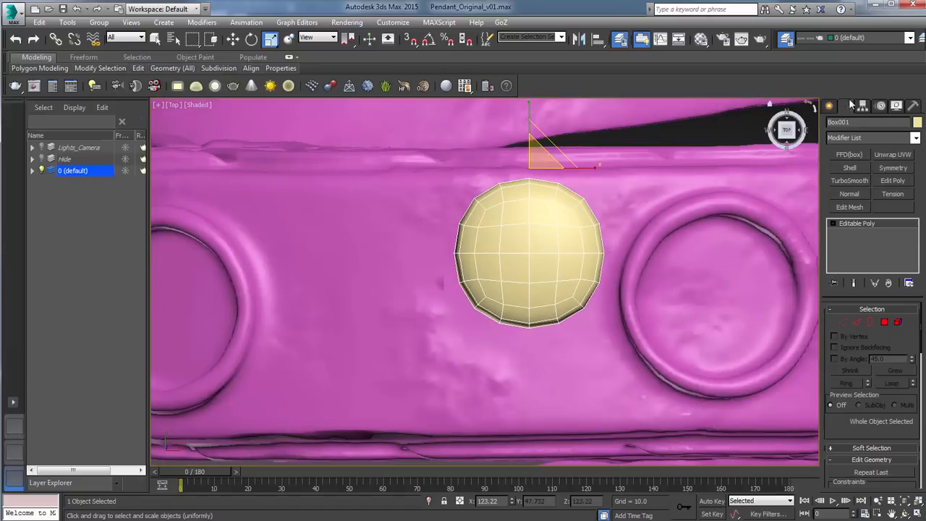
pyautogui.click(865, 106)
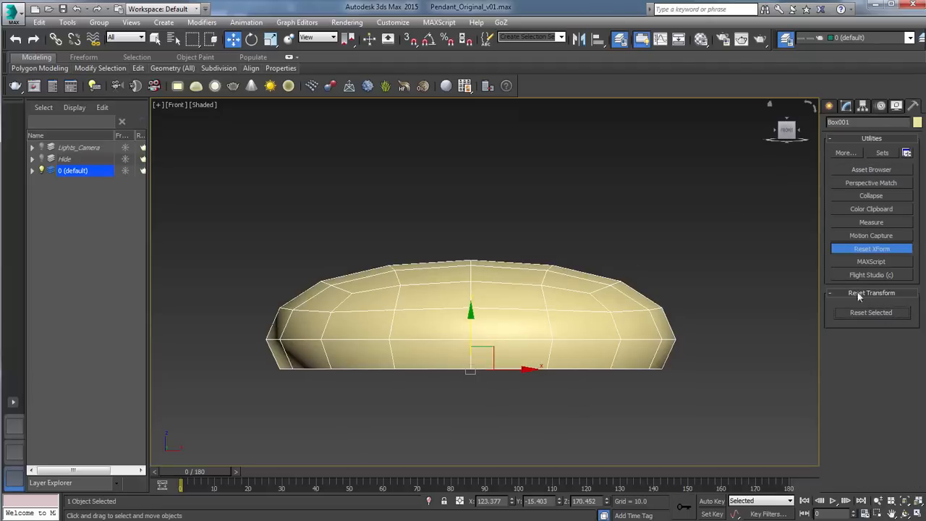
# Collapse the gem's modifier stack so the XForm reset is baked into the editable poly.
pyautogui.rightClick(856, 231)
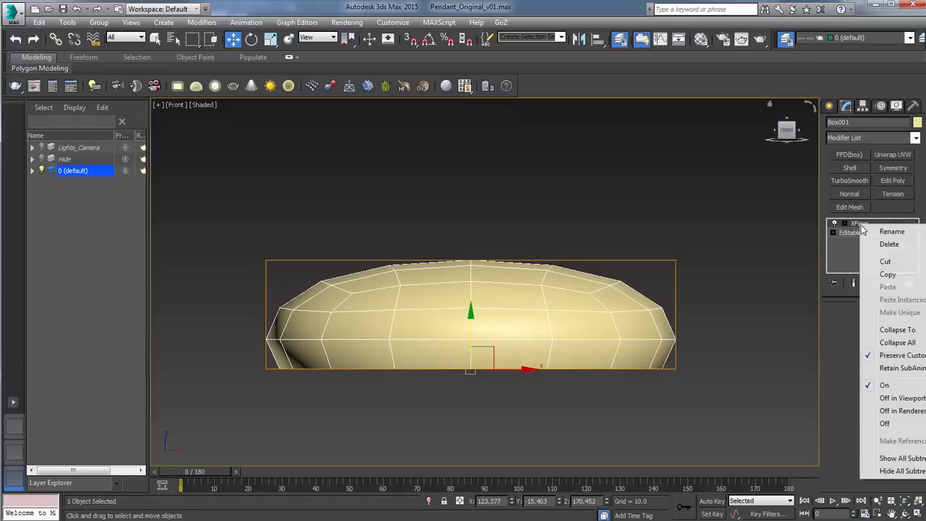
pyautogui.click(897, 330)
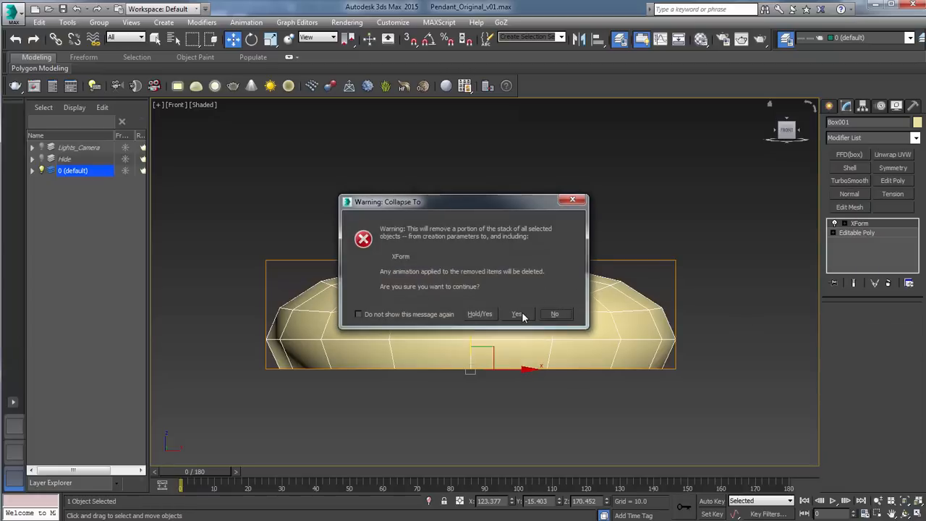
pyautogui.click(517, 313)
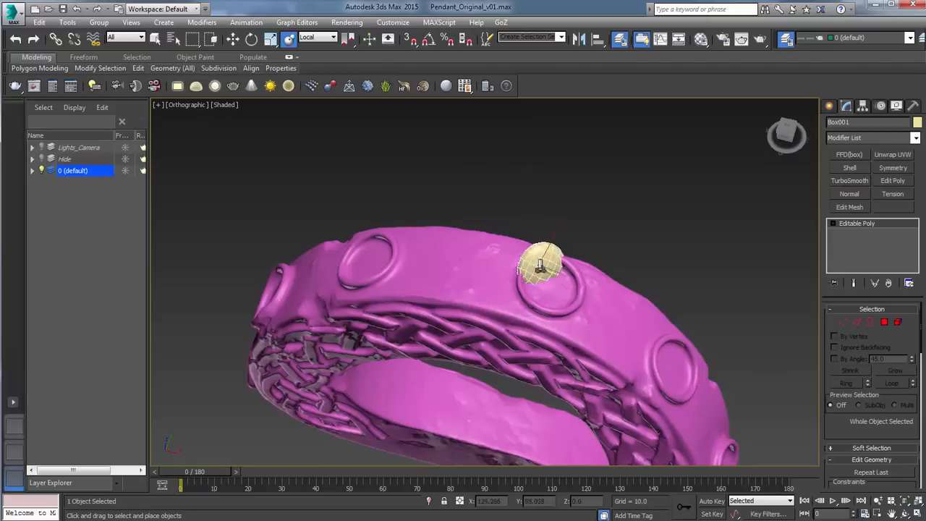
# Move the gem into a pendant socket and clone it into the neighbouring sockets.
pyautogui.moveTo(542, 263); pyautogui.dragTo(480, 272)
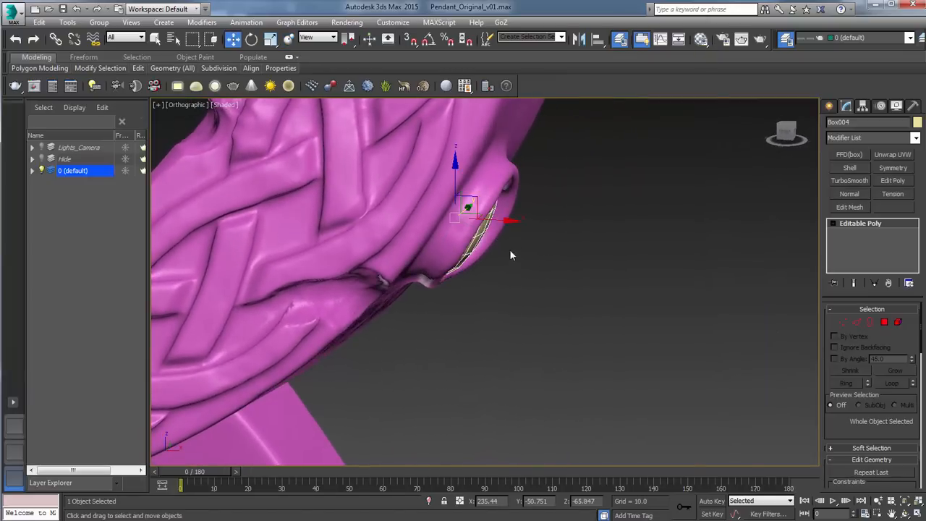
# Change the transform reference coordinate system and orient the gem clones to the band's surface.
pyautogui.click(316, 37)
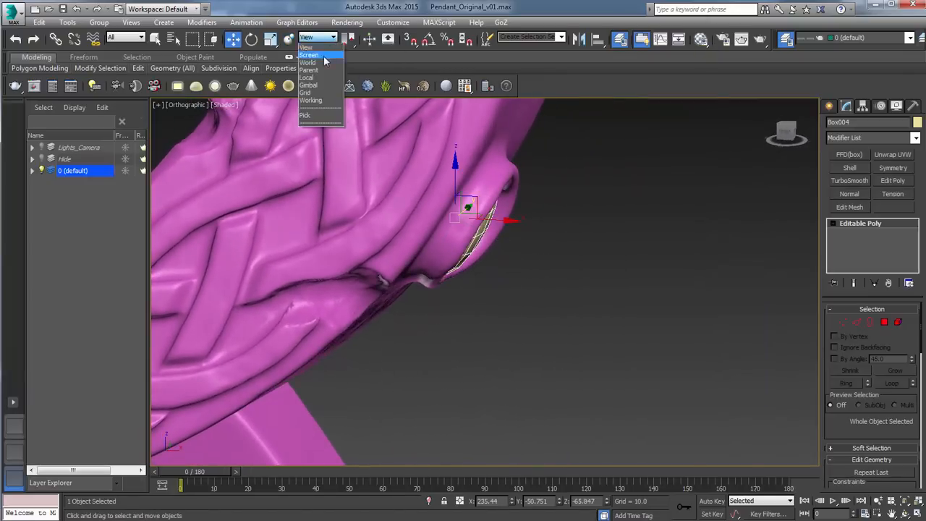
pyautogui.click(307, 78)
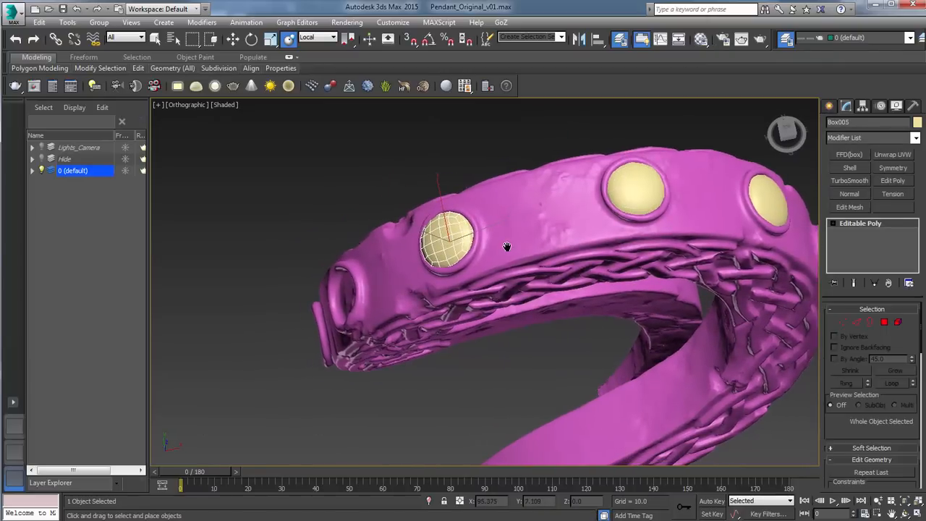
pyautogui.moveTo(507, 246); pyautogui.dragTo(480, 193)
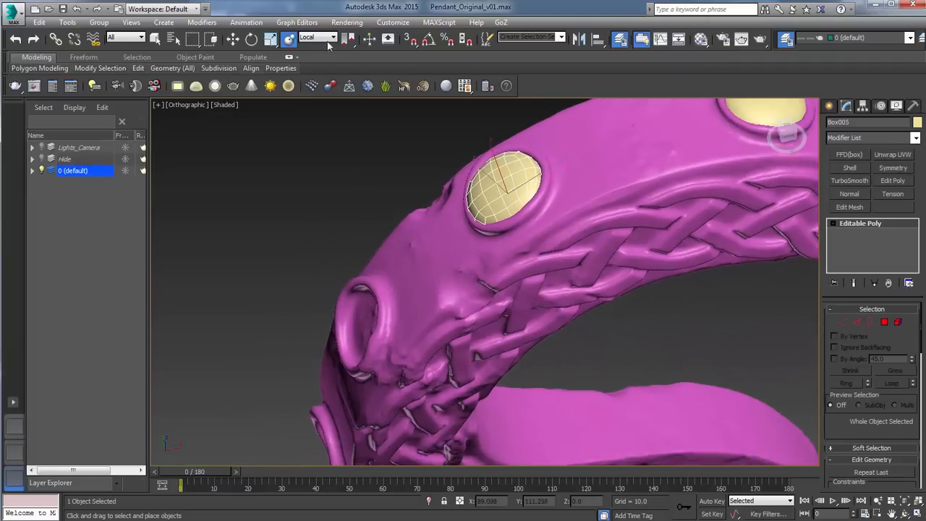
pyautogui.moveTo(485, 289); pyautogui.dragTo(520, 210)
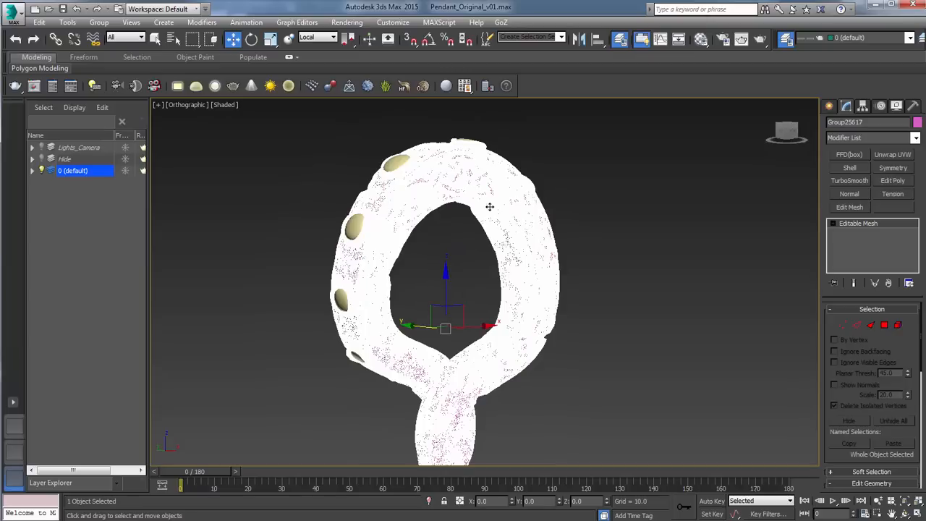
# Give the pendant body a gray display colour and the eight gems a green one.
pyautogui.click(850, 179)
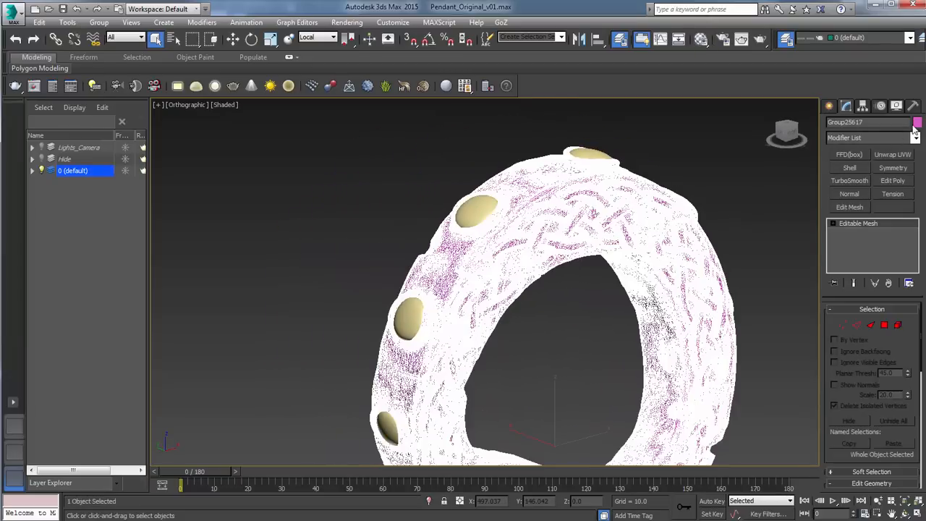
pyautogui.click(917, 121)
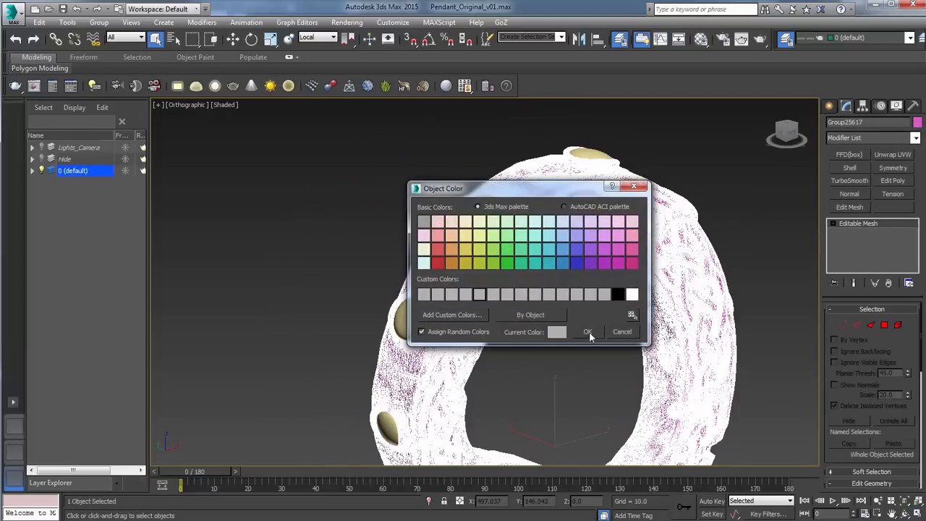
pyautogui.click(587, 331)
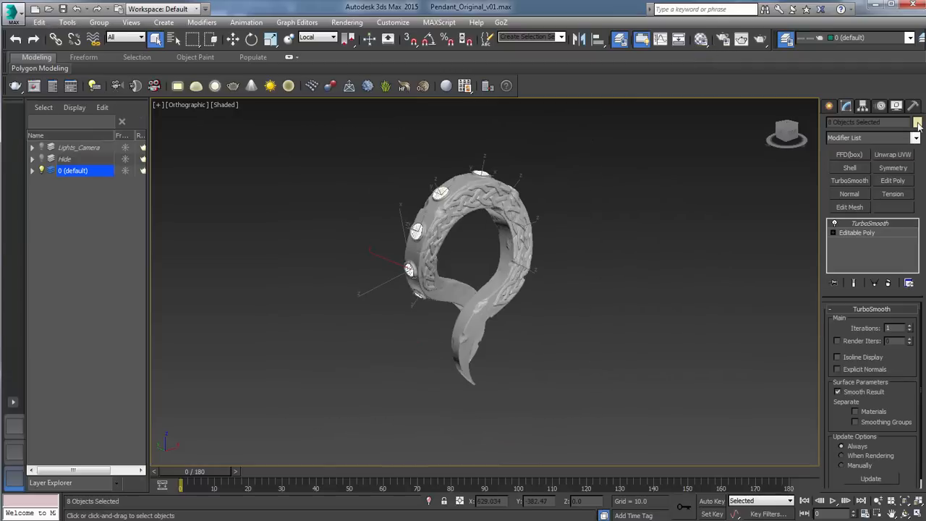
pyautogui.click(915, 121)
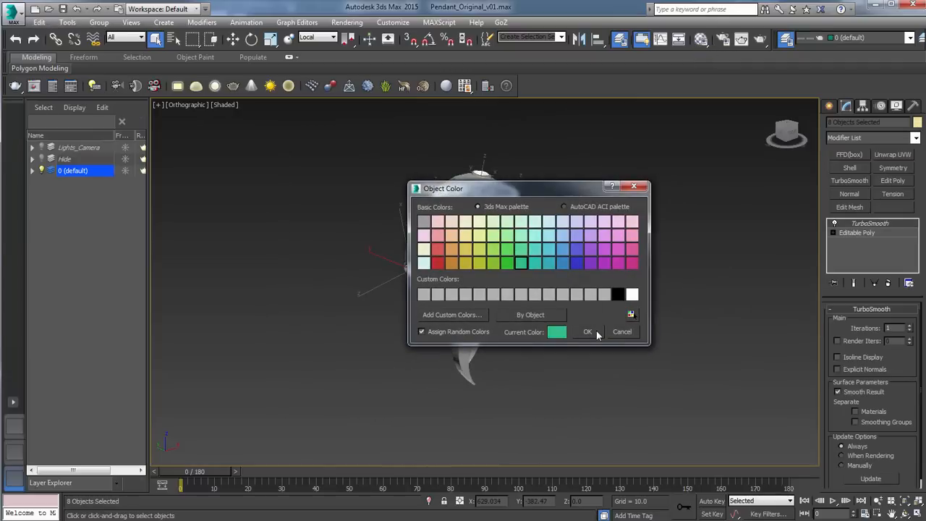
pyautogui.click(587, 332)
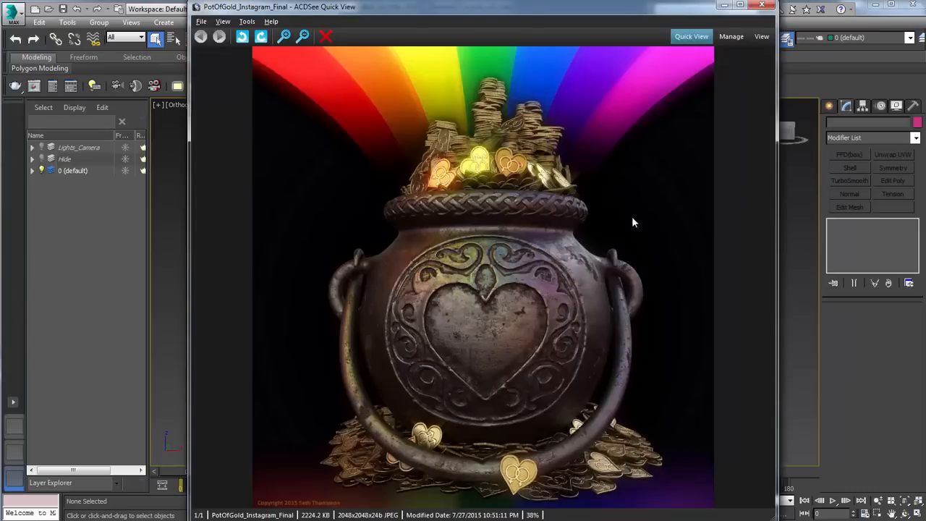
pyautogui.moveTo(344, 338)
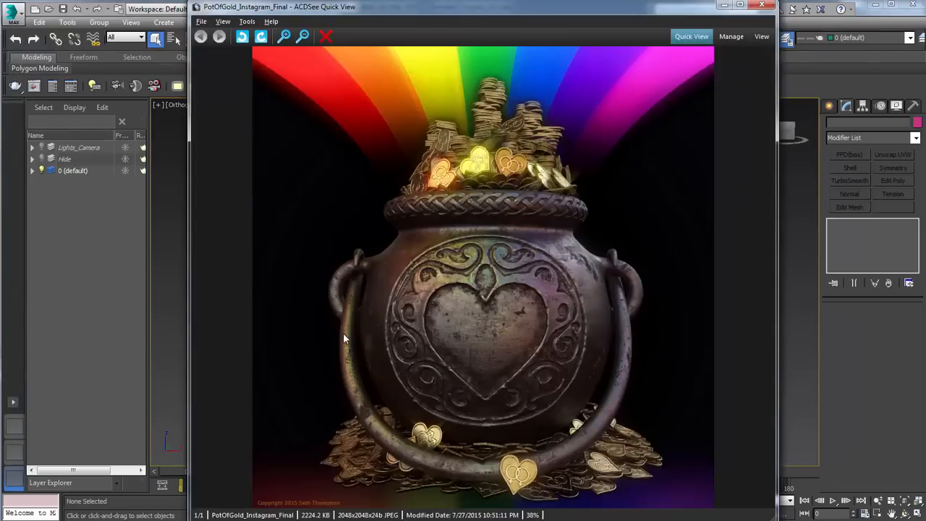
pyautogui.moveTo(480, 264)
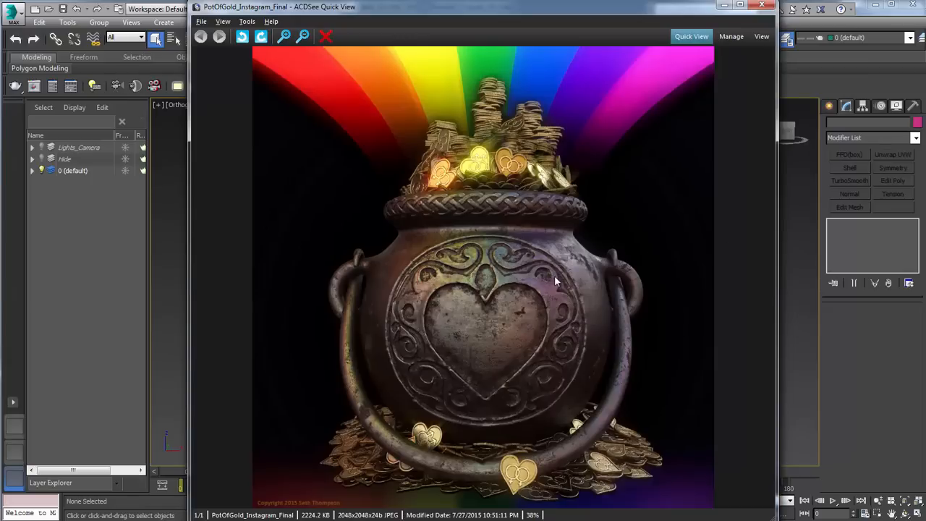
pyautogui.moveTo(702, 139)
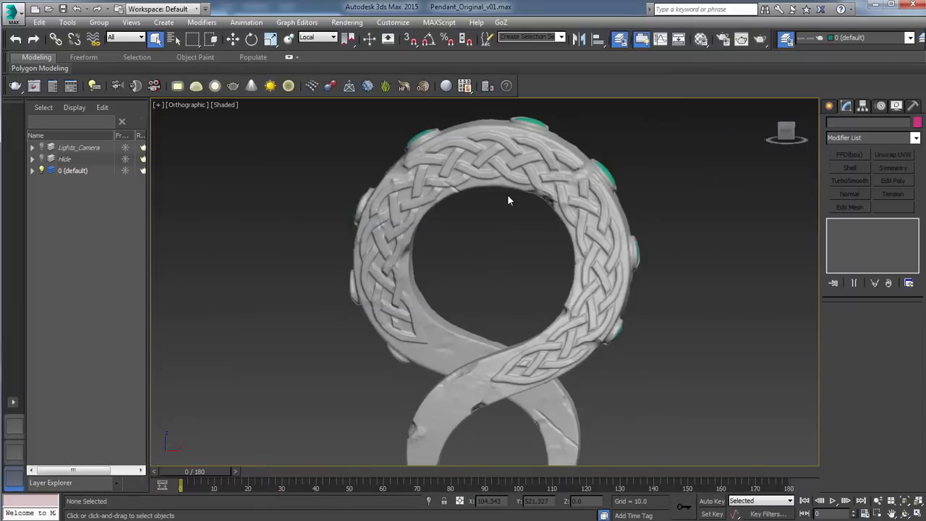
pyautogui.moveTo(524, 234)
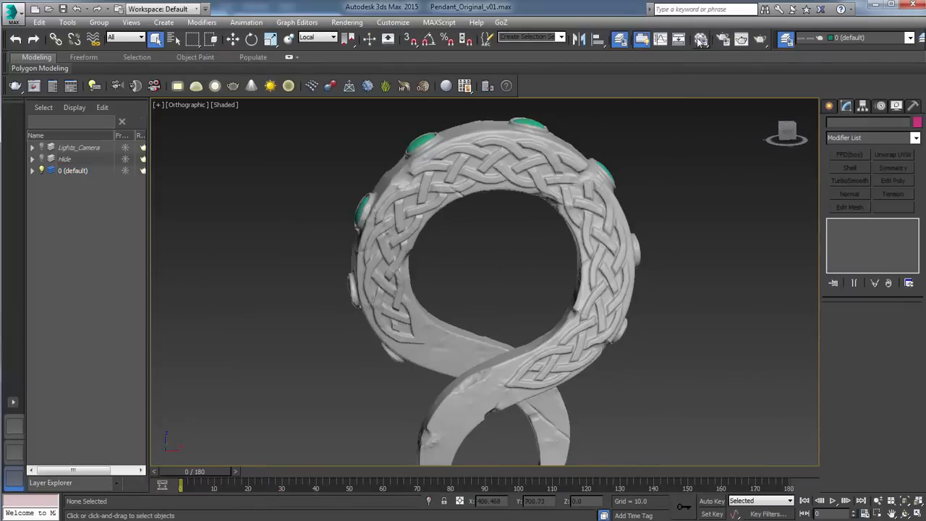
# Bring up the Material Editor with the Metal V-Ray Blend material's preview.
pyautogui.click(700, 39)
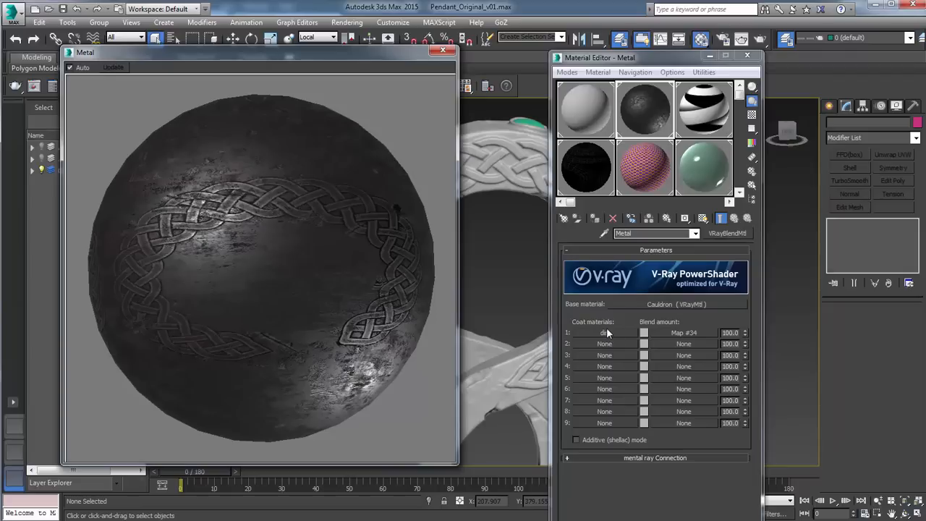
pyautogui.moveTo(643, 327)
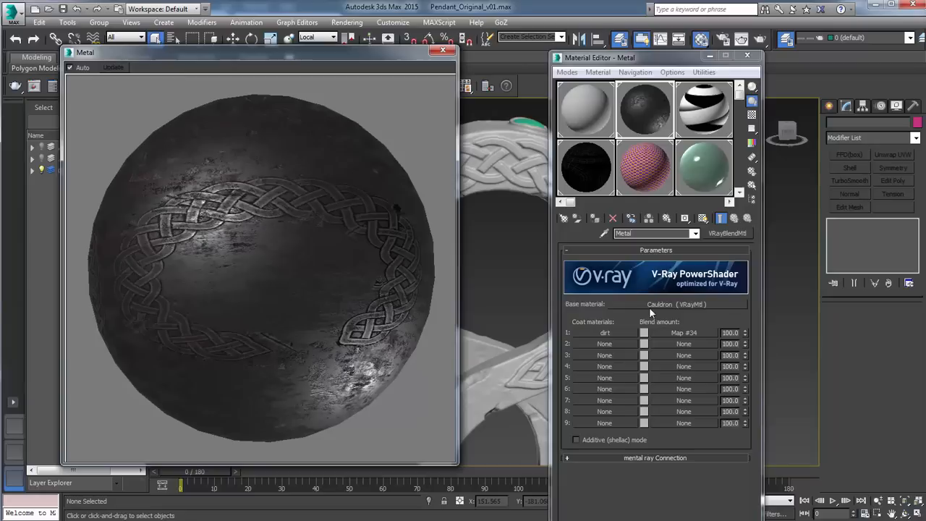
pyautogui.moveTo(666, 310)
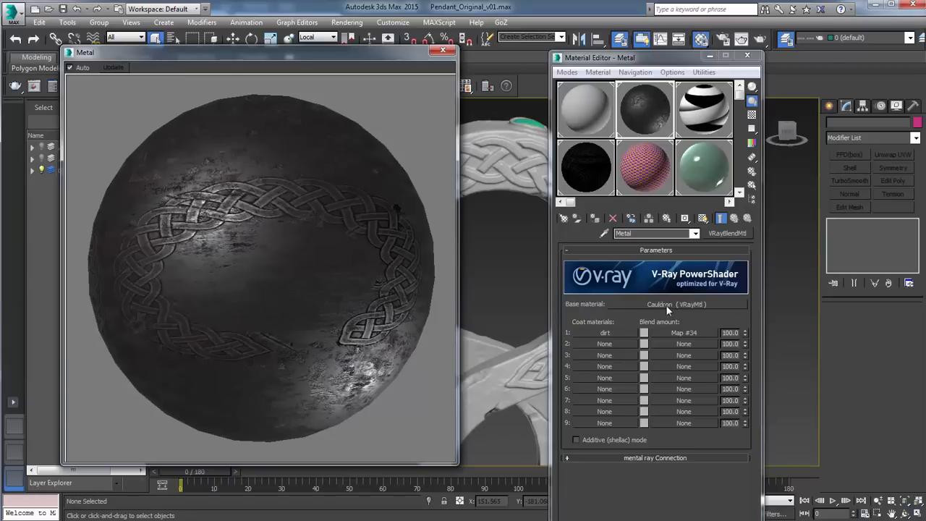
pyautogui.moveTo(663, 307)
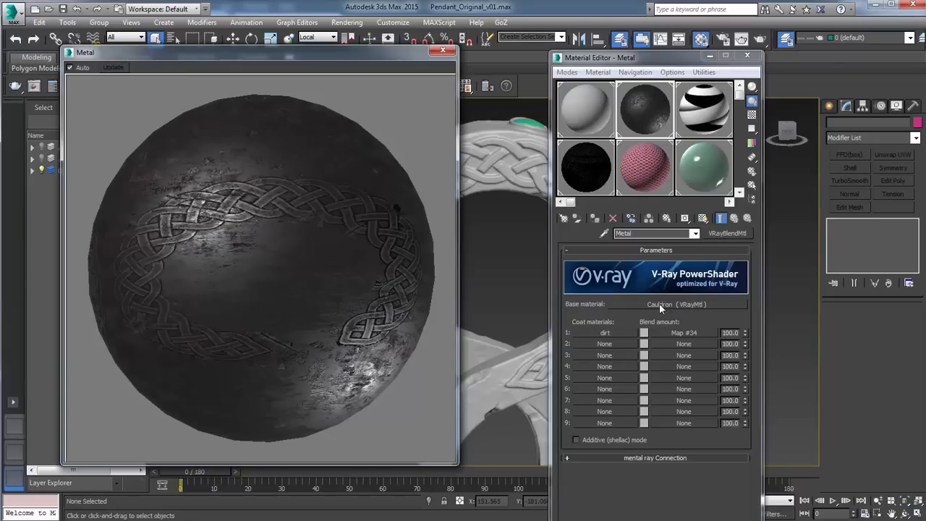
pyautogui.moveTo(659, 322)
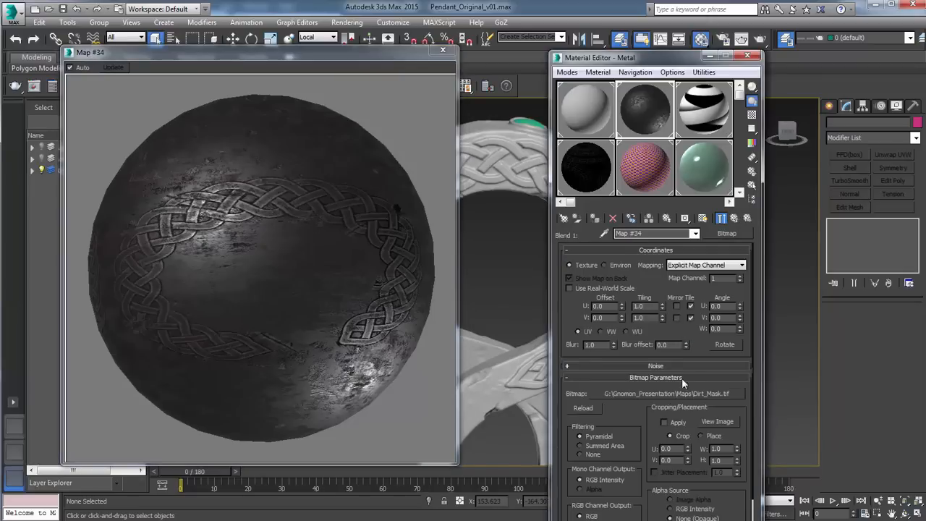
# Assign the Dirt_Mask image from the Maps folder as the Metal material's blend amount.
pyautogui.click(717, 421)
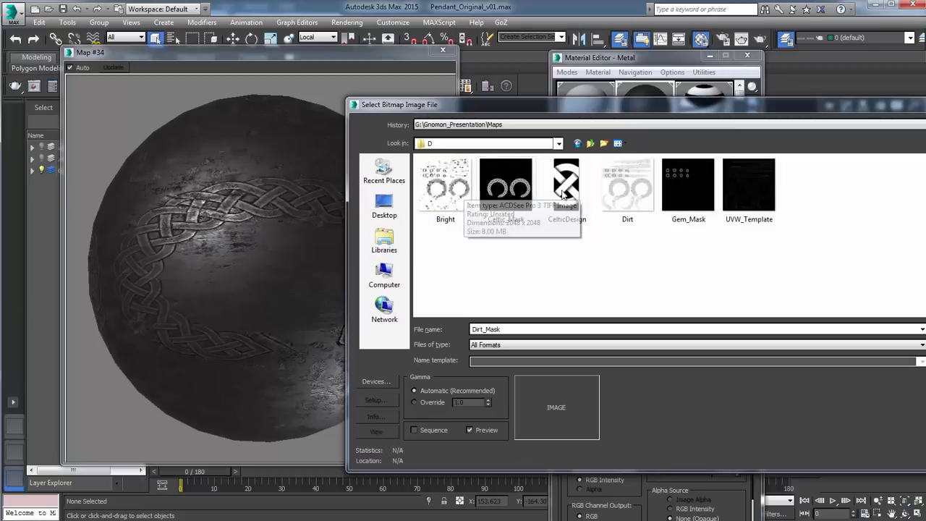
pyautogui.click(628, 185)
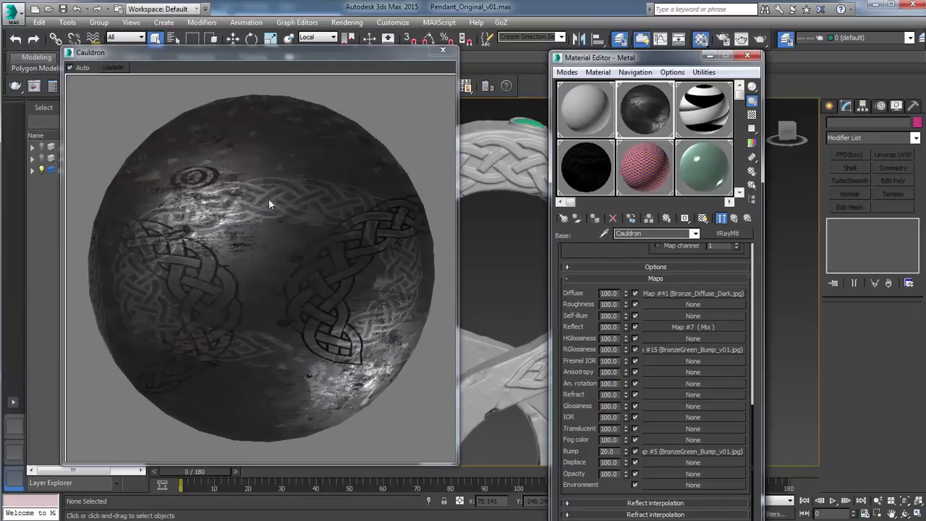
# Replace the Reflect Mix's bright mask with the Bright image from the Gnomon_Presentation subfolder.
pyautogui.click(692, 327)
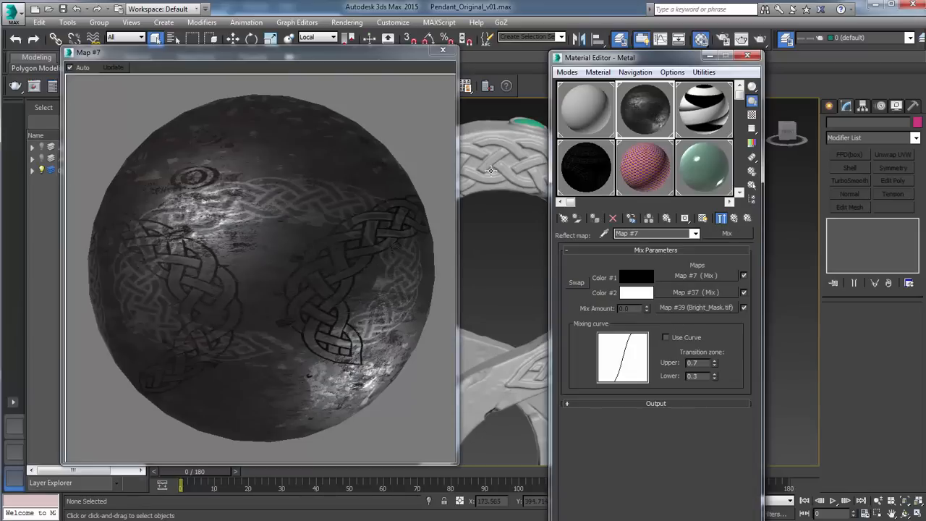
pyautogui.click(696, 307)
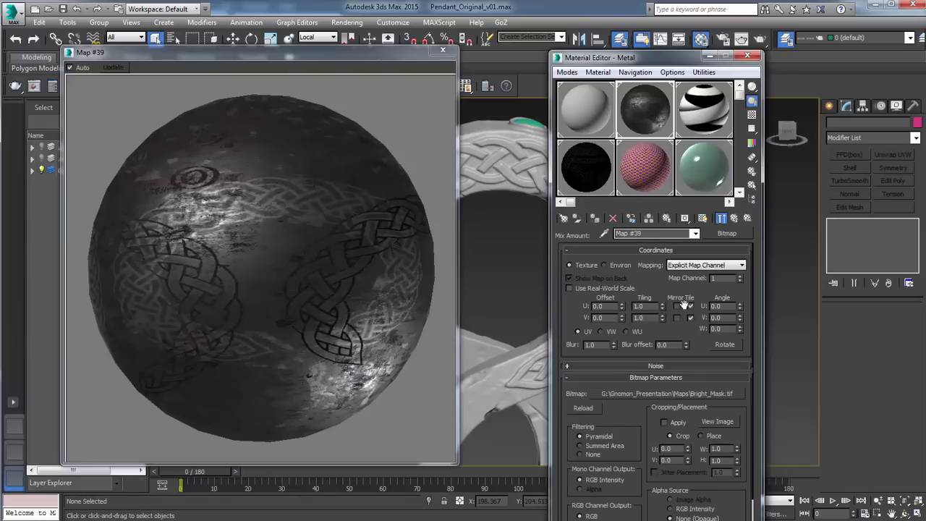
pyautogui.click(583, 408)
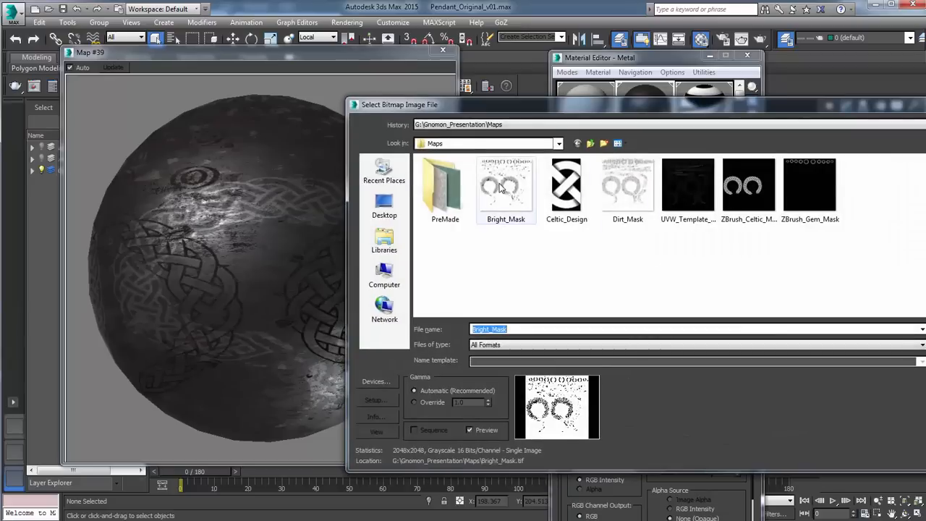
pyautogui.click(506, 187)
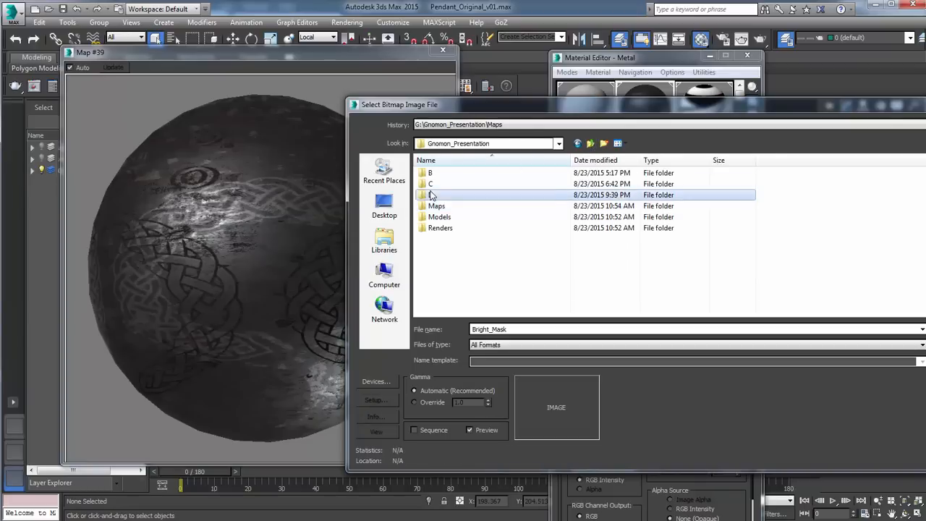
pyautogui.doubleClick(431, 194)
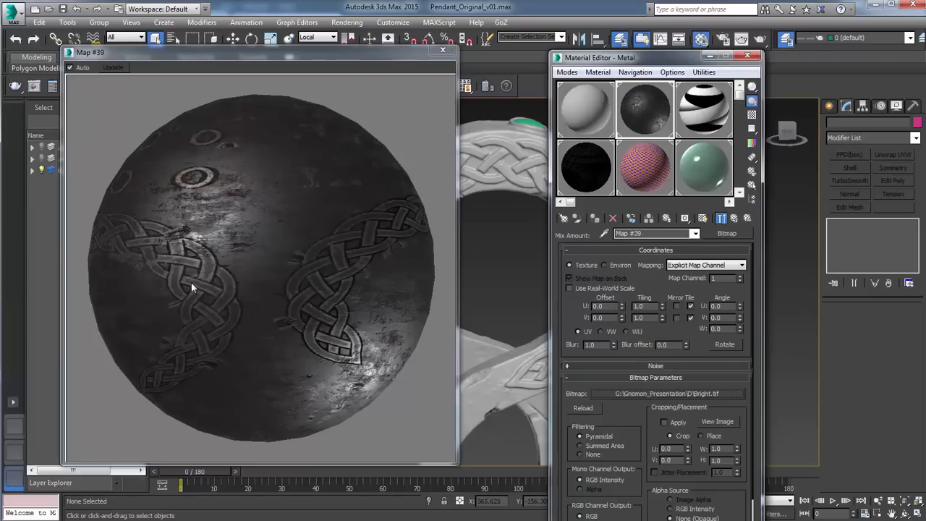
pyautogui.moveTo(185, 303)
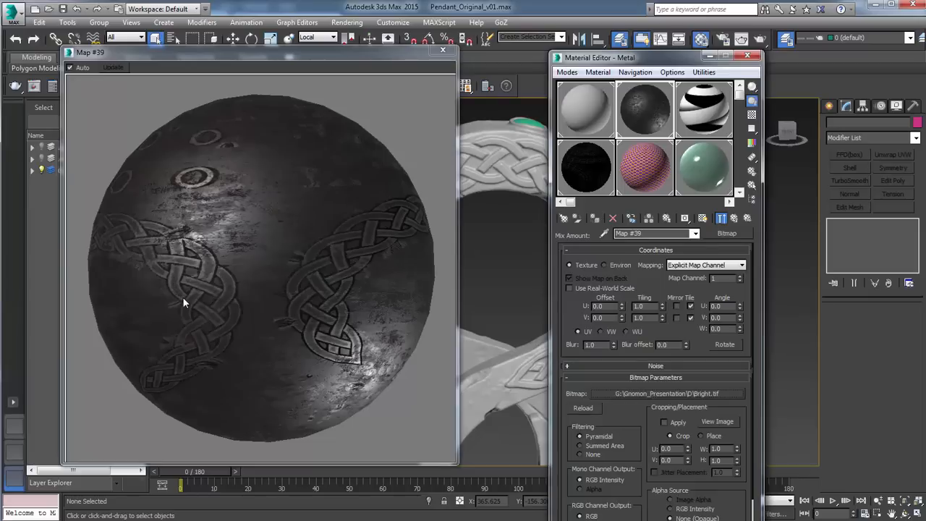
pyautogui.moveTo(234, 246)
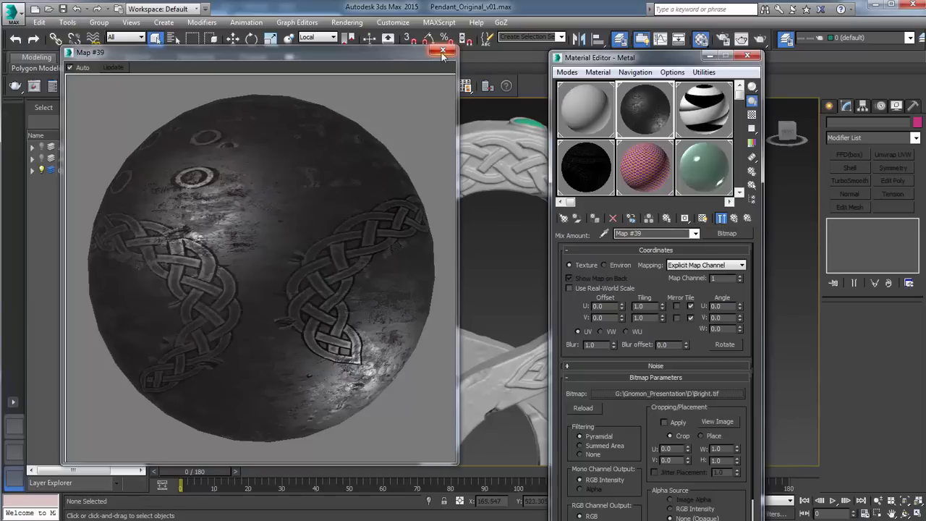
pyautogui.click(442, 50)
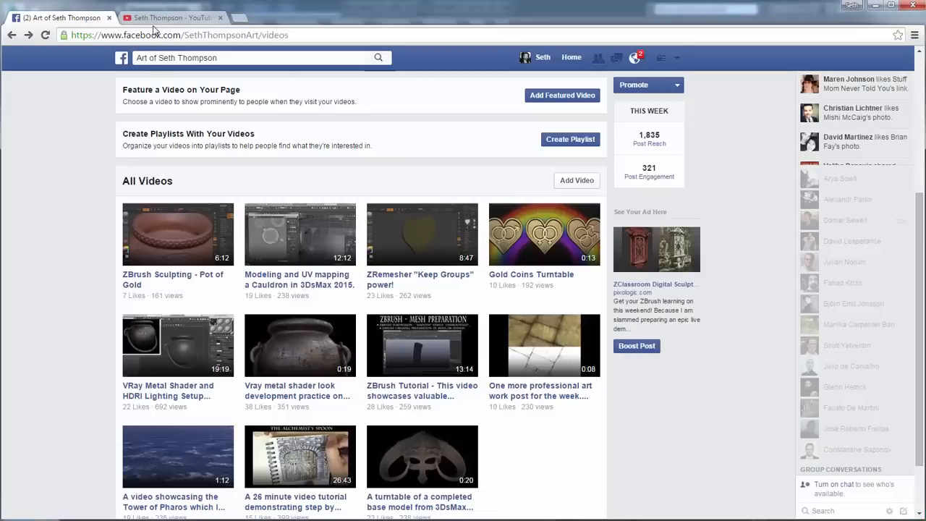
# Switch from the Facebook videos page to the TurboTips V-Ray Fast SSS2 Material Part 3 article.
pyautogui.click(288, 20)
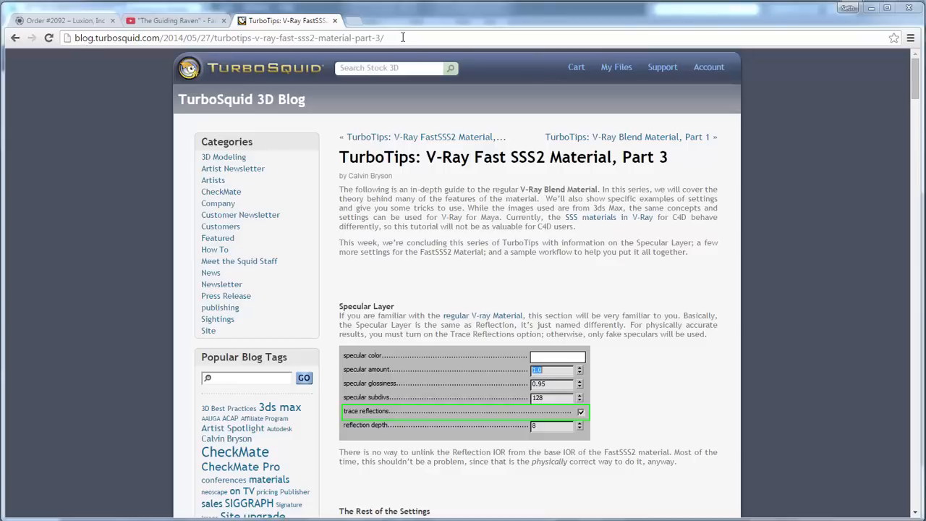
pyautogui.moveTo(362, 27)
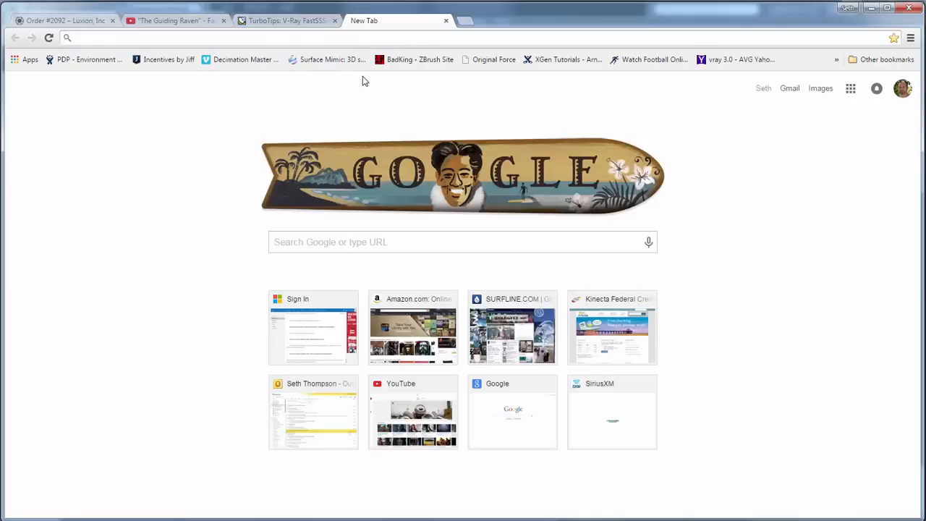
# Search Google for 'vray jade material' and open the TurboSquid Fast SSS2 Part 3 result.
pyautogui.write('vray jade material tutorial')
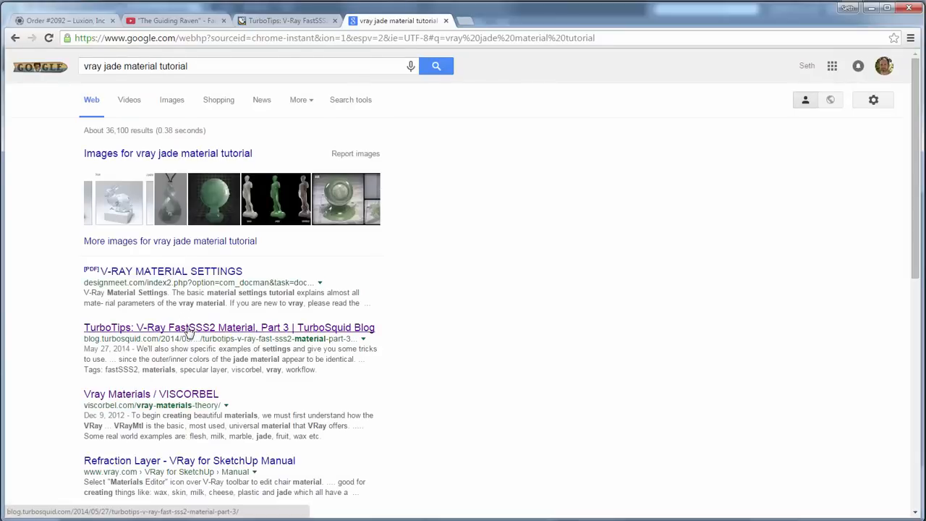
pyautogui.click(228, 327)
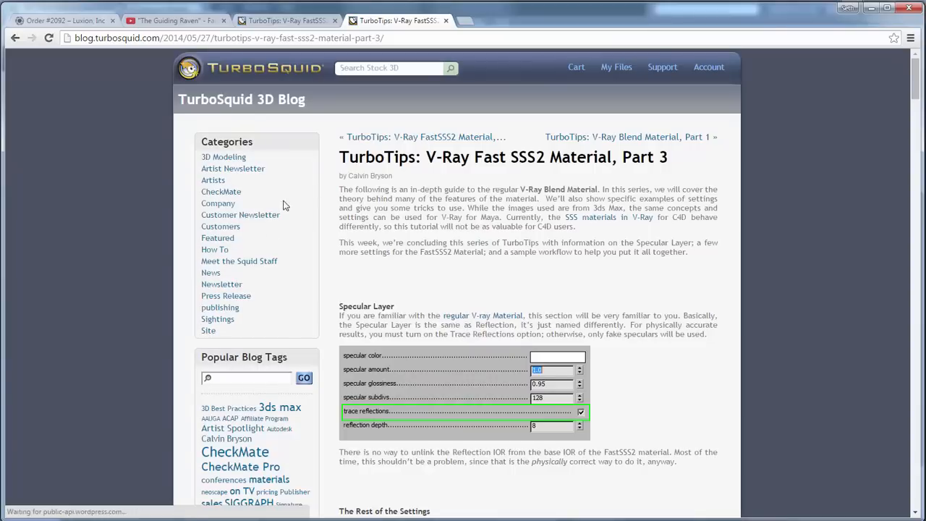
# Scroll through the blog's jade workflow and texture examples before returning to 3ds Max.
pyautogui.scroll(-3)
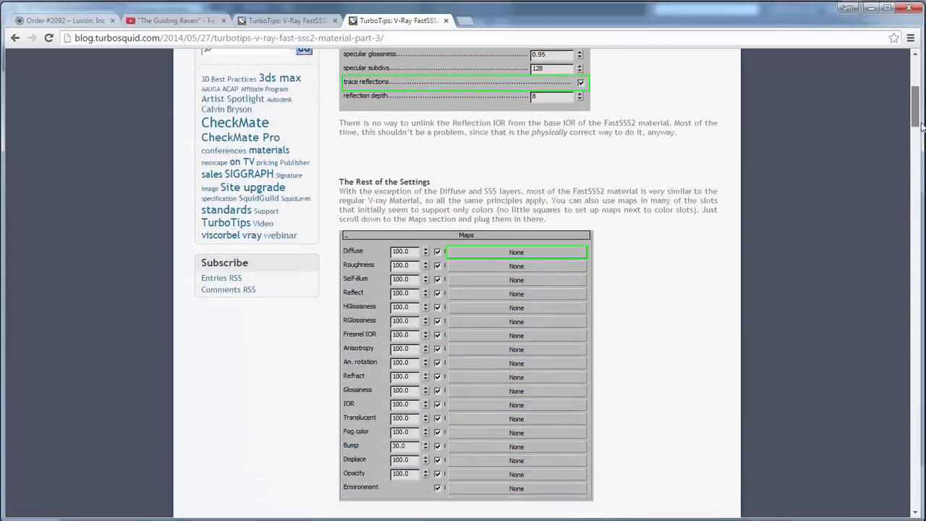
pyautogui.scroll(-3)
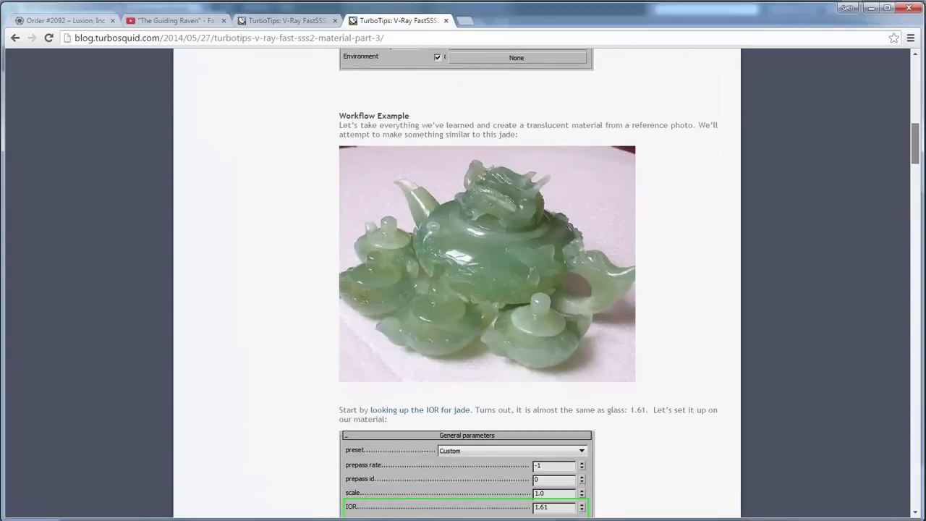
pyautogui.scroll(-3)
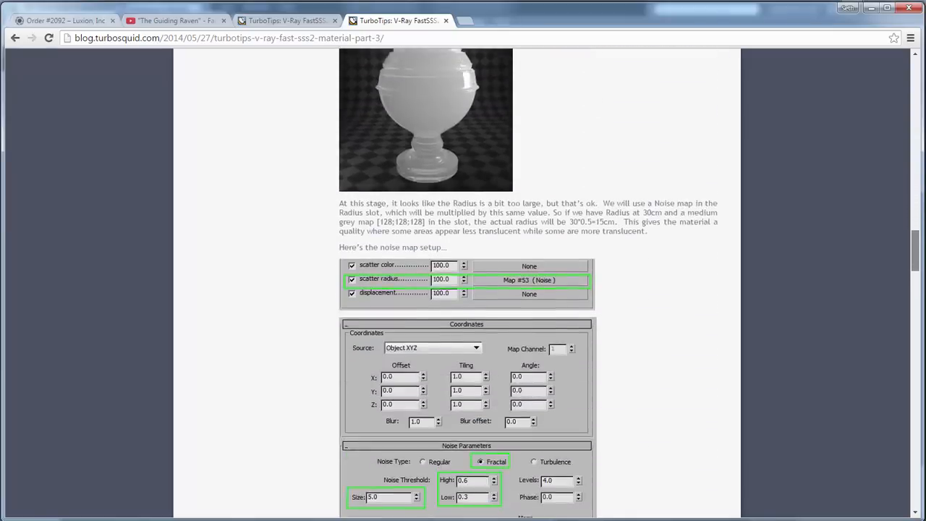
pyautogui.scroll(-3)
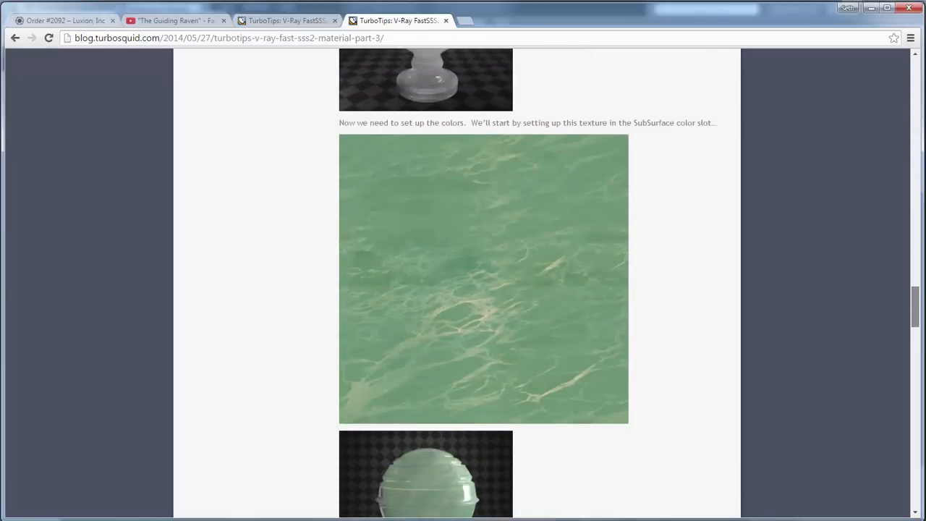
pyautogui.scroll(-3)
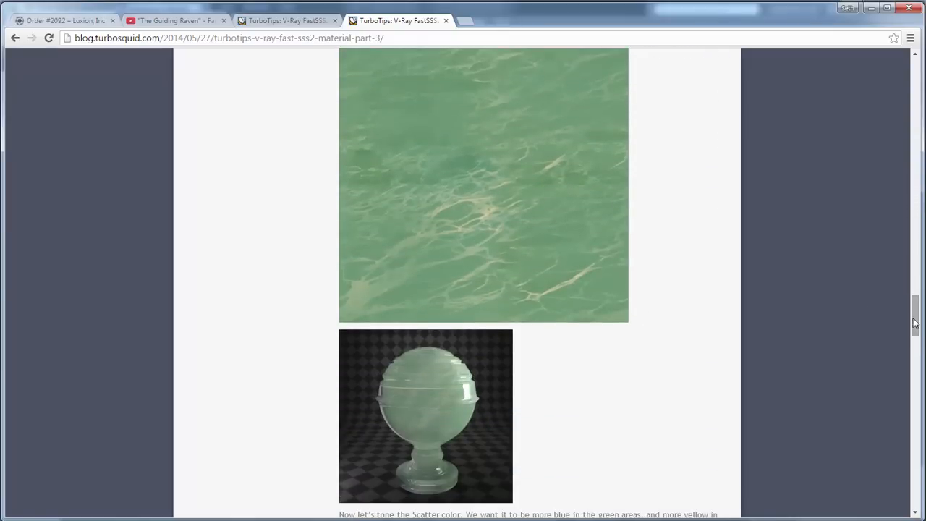
pyautogui.scroll(-3)
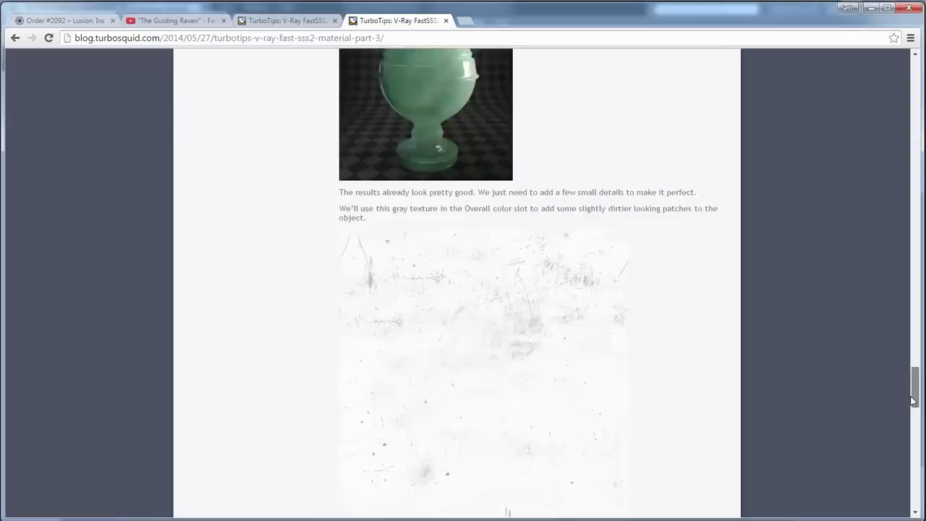
pyautogui.scroll(-3)
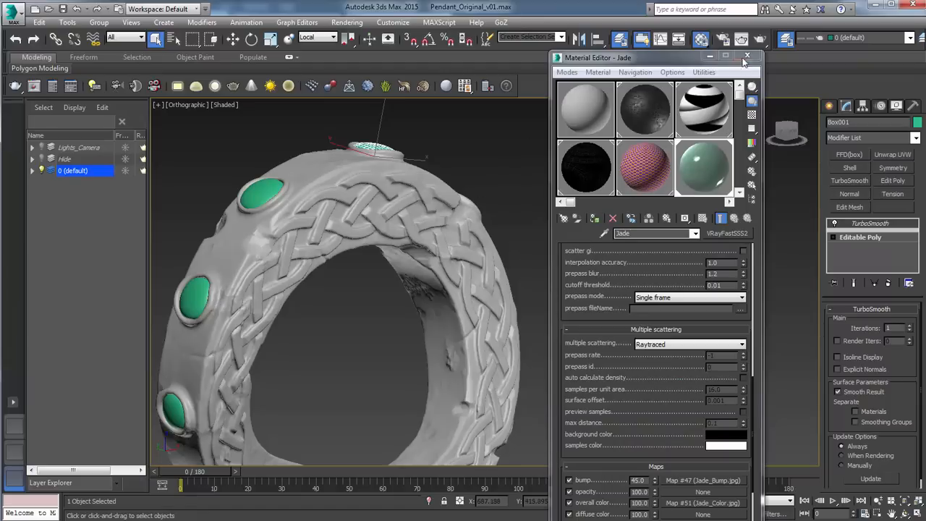
# Close the jade Material Editor to view the pendant with its VRayLight.
pyautogui.click(746, 57)
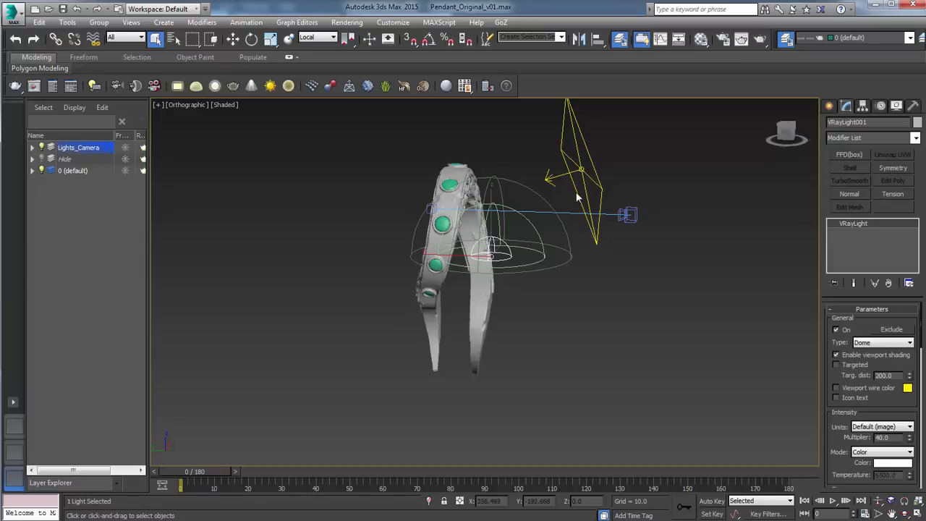
pyautogui.moveTo(577, 150)
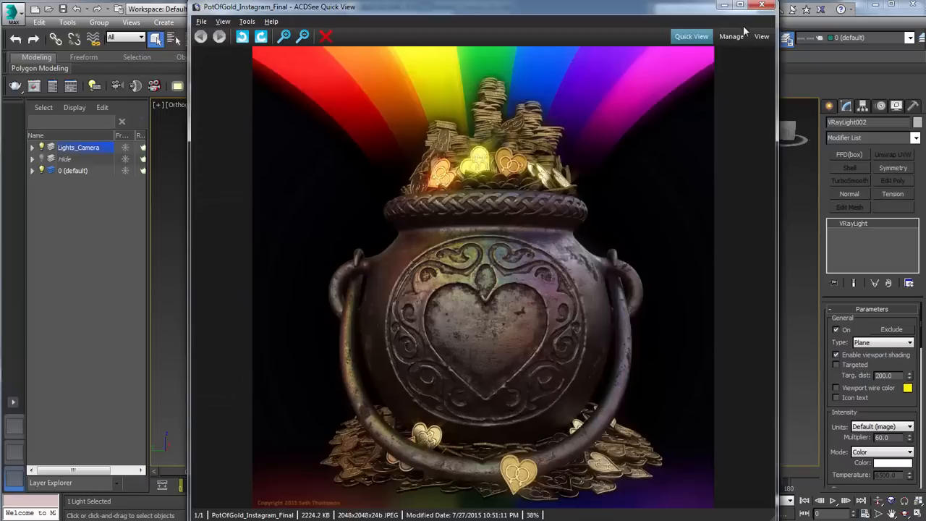
pyautogui.moveTo(550, 402)
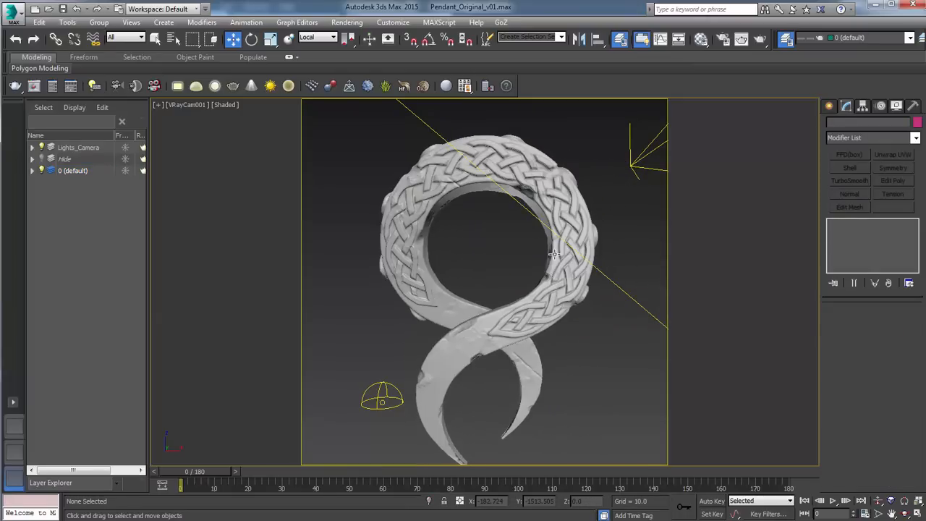
# Bring up the Render Setup: V-Ray Adv dialog from the main toolbar teapot icon.
pyautogui.click(484, 253)
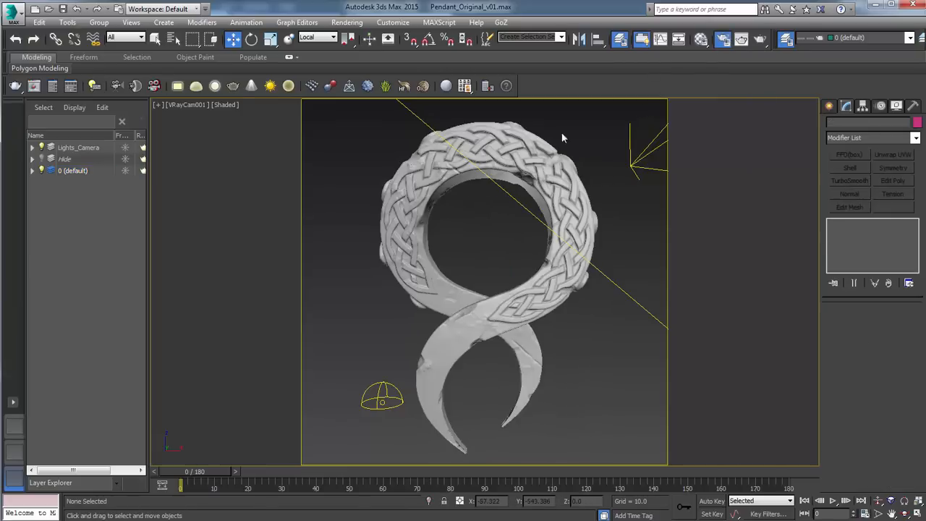
pyautogui.click(741, 39)
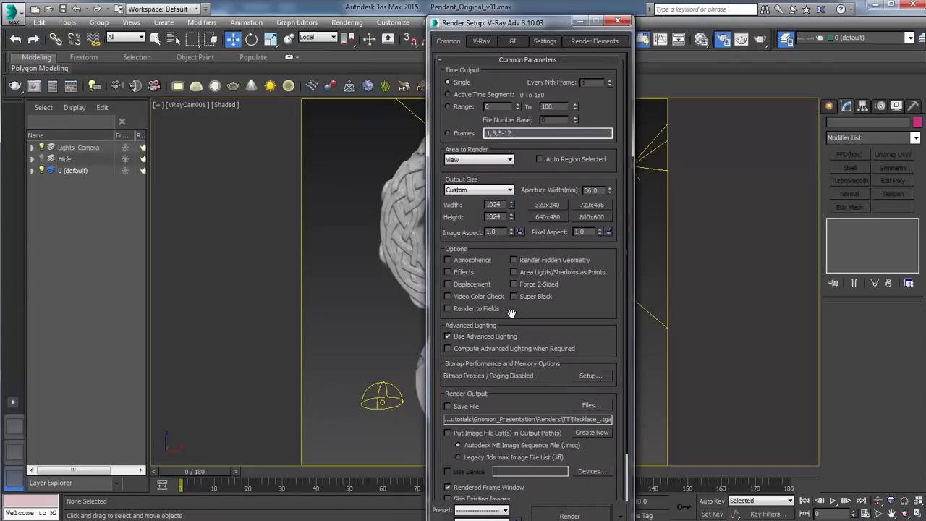
# Enable the Progressive image sampler on the V-Ray tab and start a test render.
pyautogui.scroll(-3)
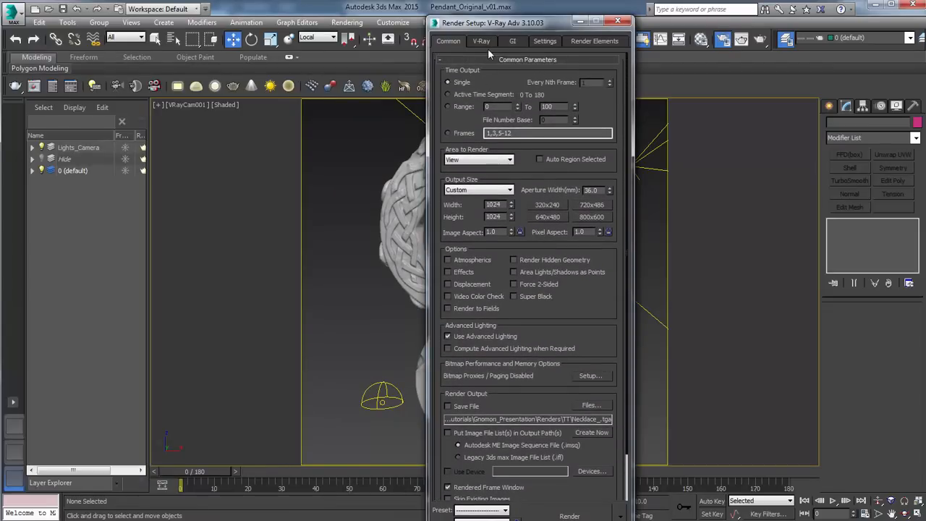
pyautogui.click(481, 41)
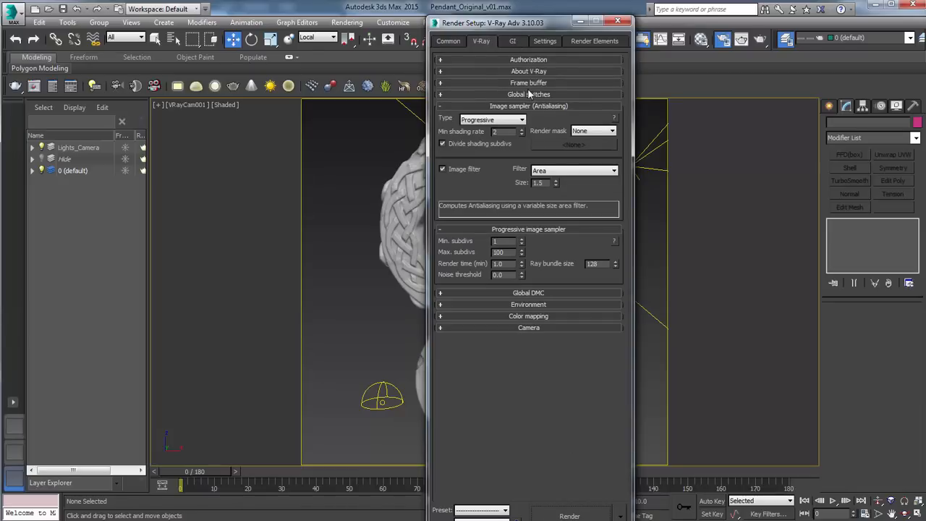
pyautogui.click(513, 41)
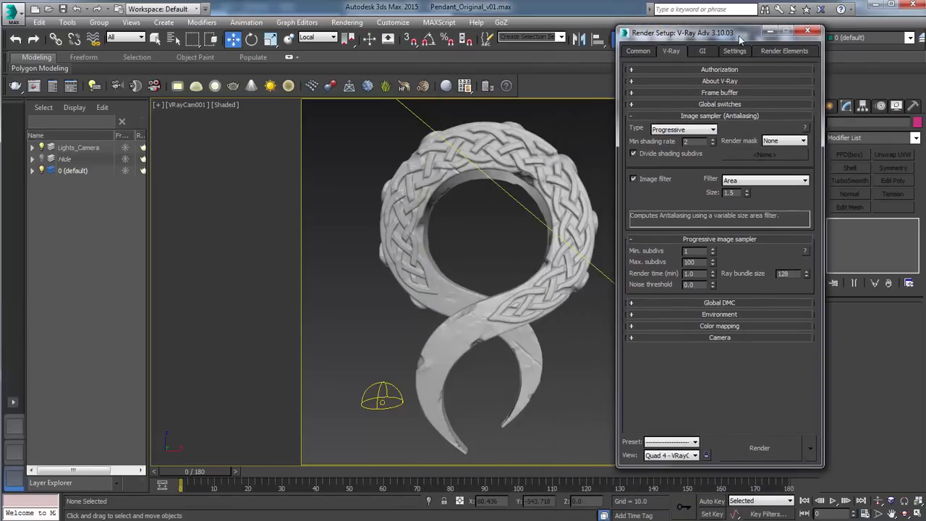
pyautogui.click(758, 448)
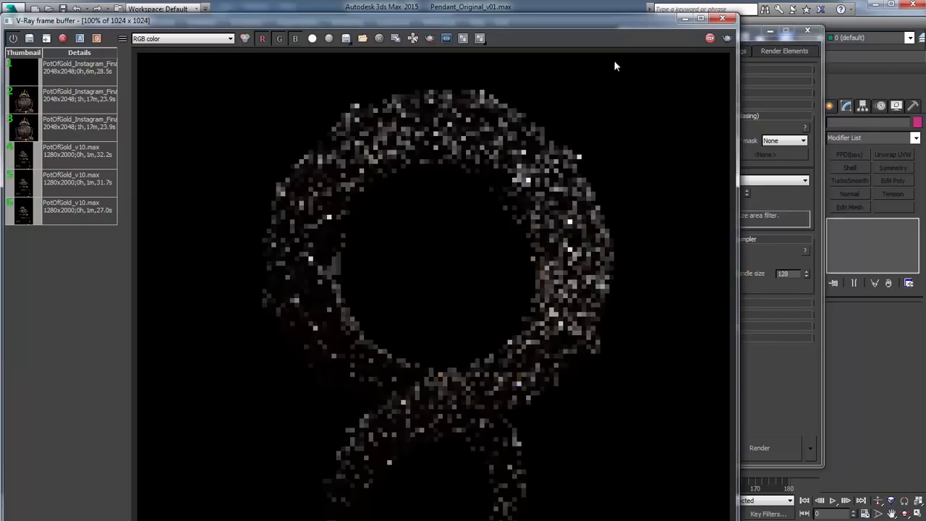
pyautogui.moveTo(681, 267)
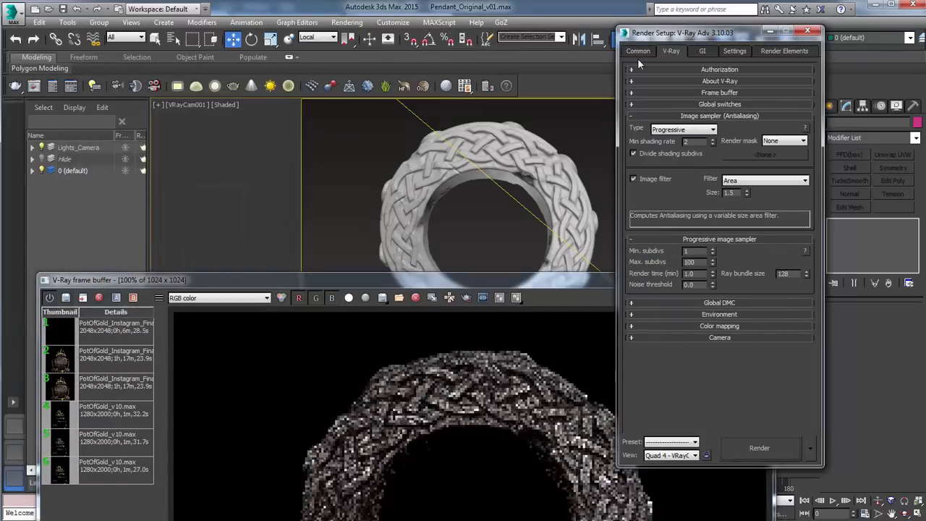
# On the Common tab reduce the output width to 800.
pyautogui.click(637, 51)
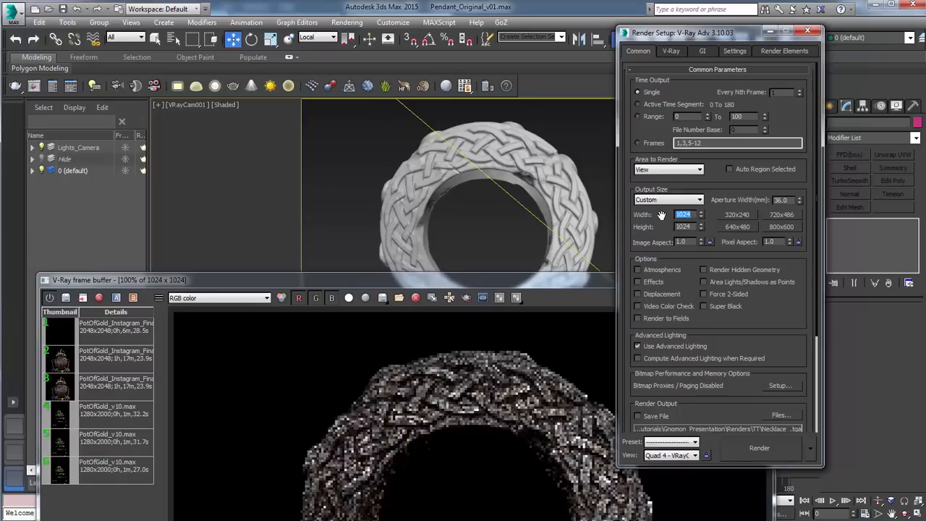
pyautogui.write('8')
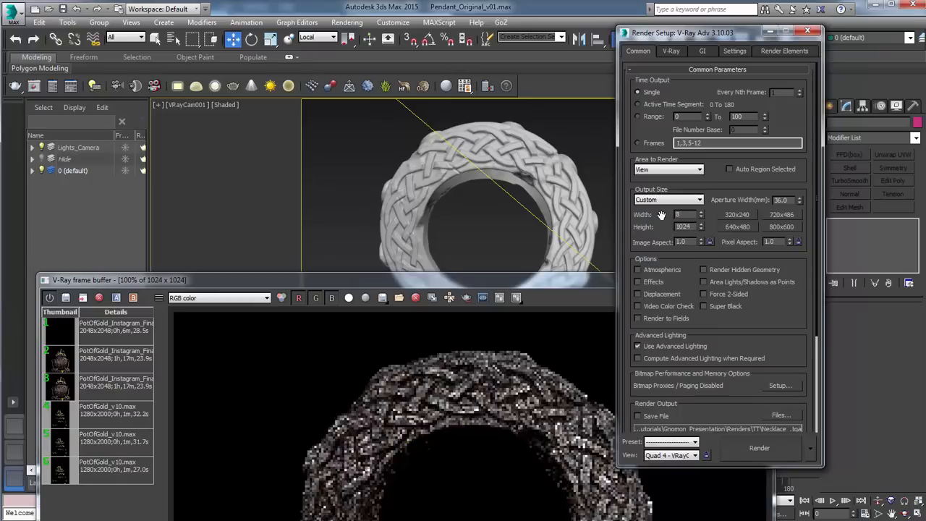
pyautogui.write('800')
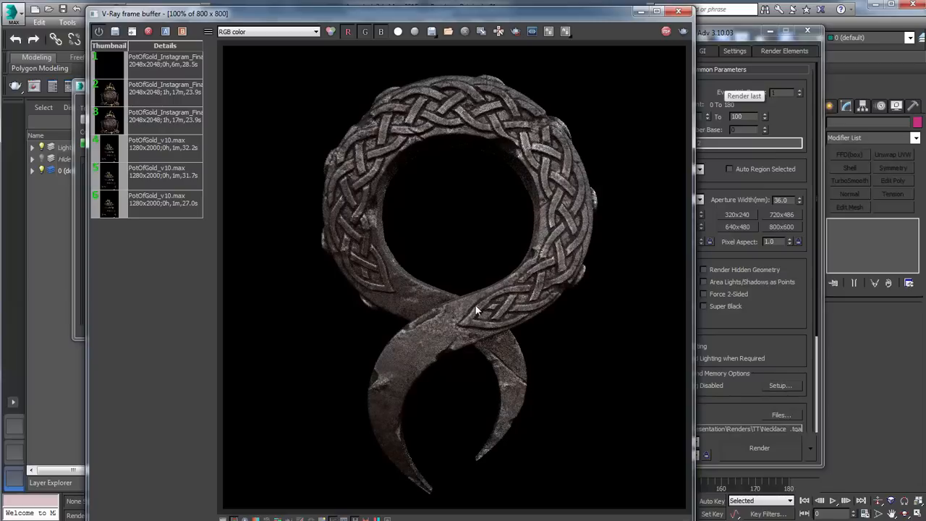
pyautogui.moveTo(376, 360)
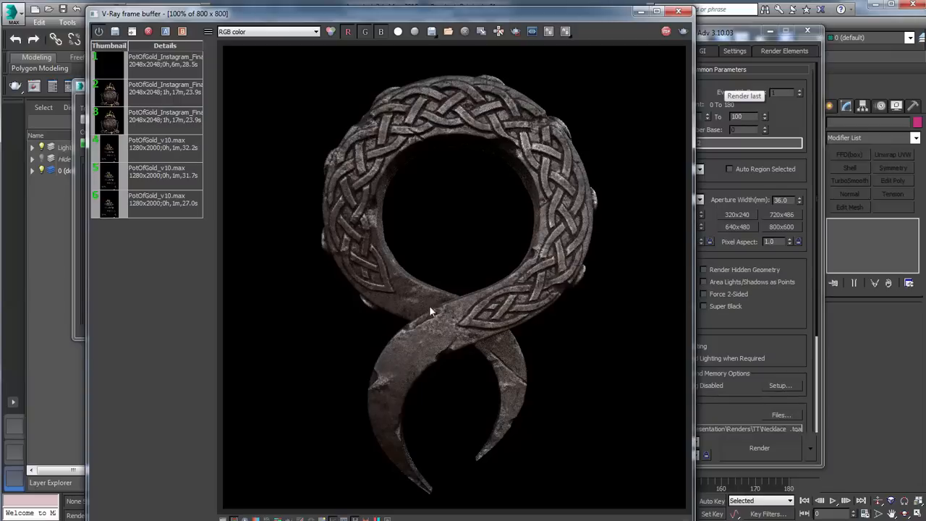
pyautogui.moveTo(408, 333)
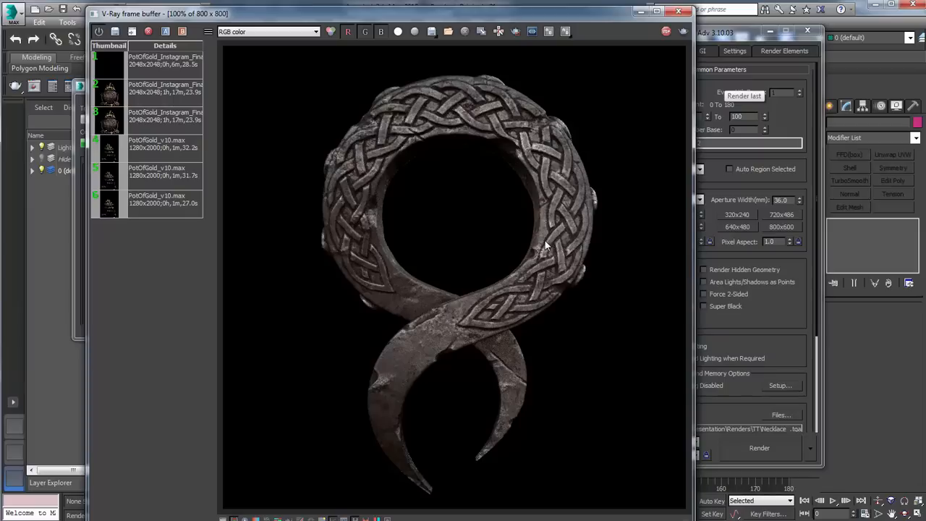
pyautogui.moveTo(549, 263)
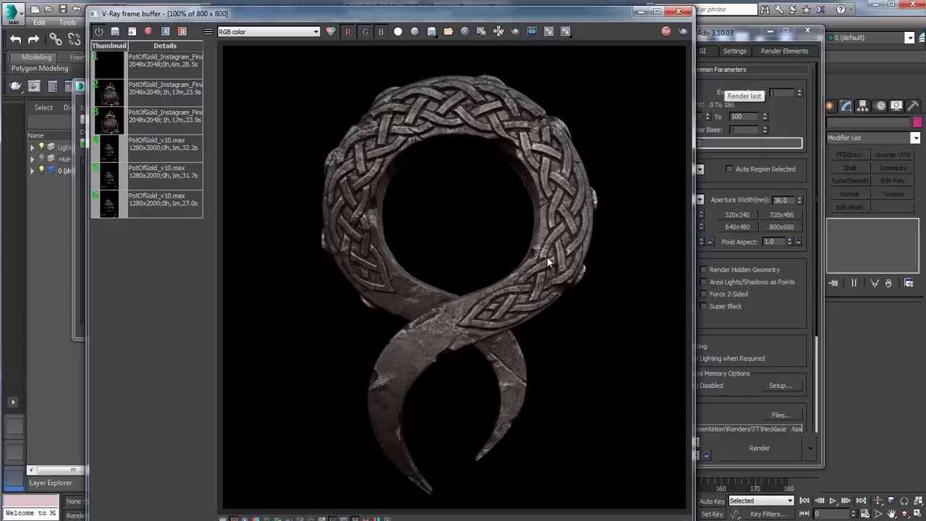
pyautogui.moveTo(565, 273)
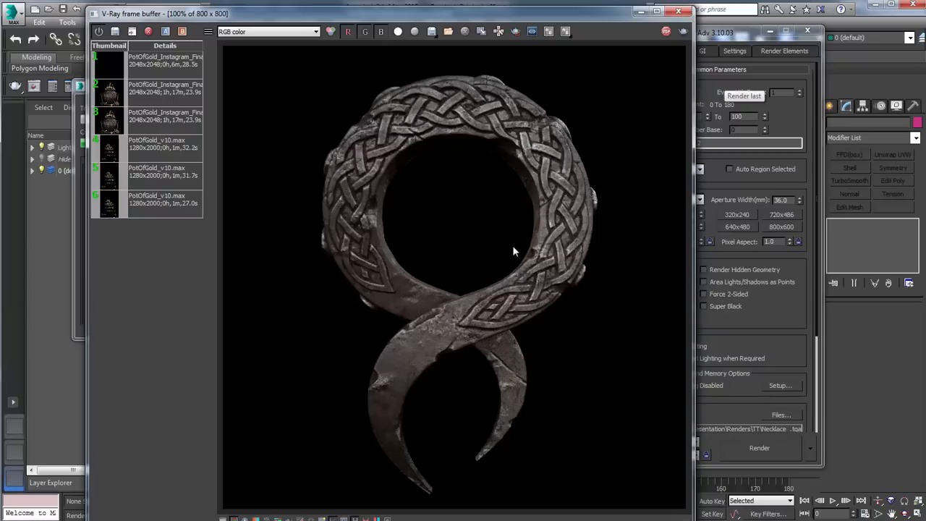
pyautogui.moveTo(507, 157)
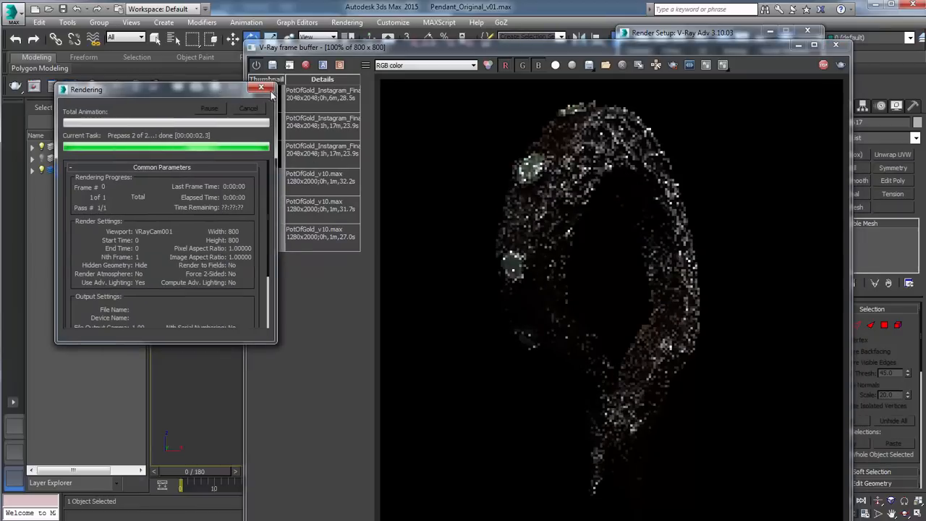
# Cancel the render, mark a render region around the upper gem, and return to Render Setup.
pyautogui.click(260, 88)
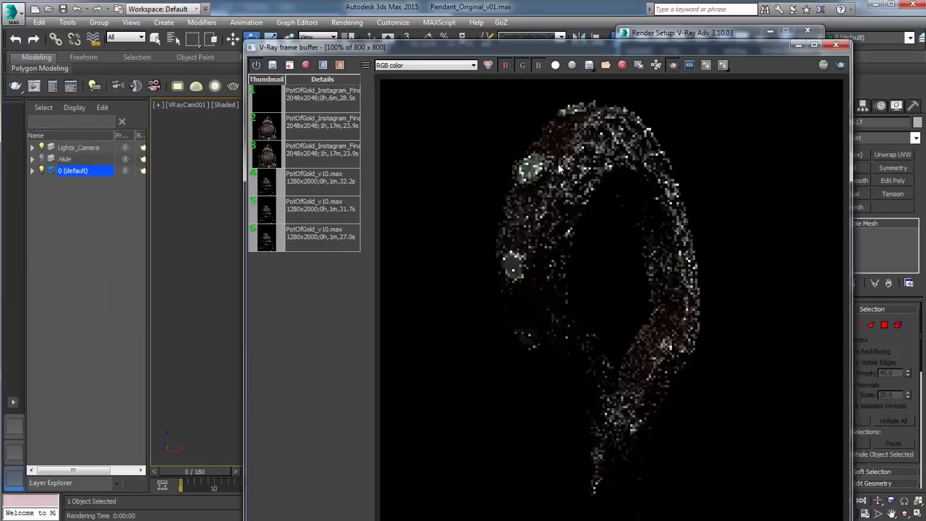
pyautogui.moveTo(561, 137); pyautogui.dragTo(602, 210)
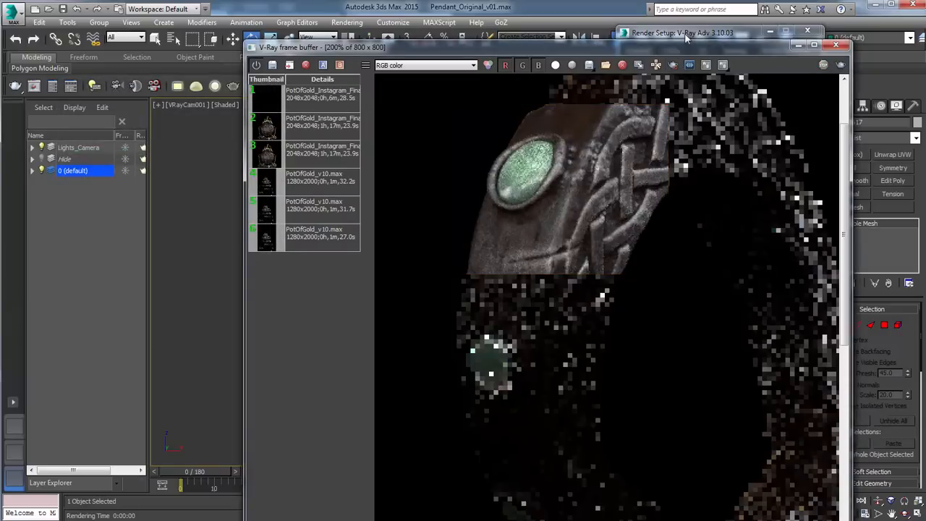
pyautogui.click(683, 32)
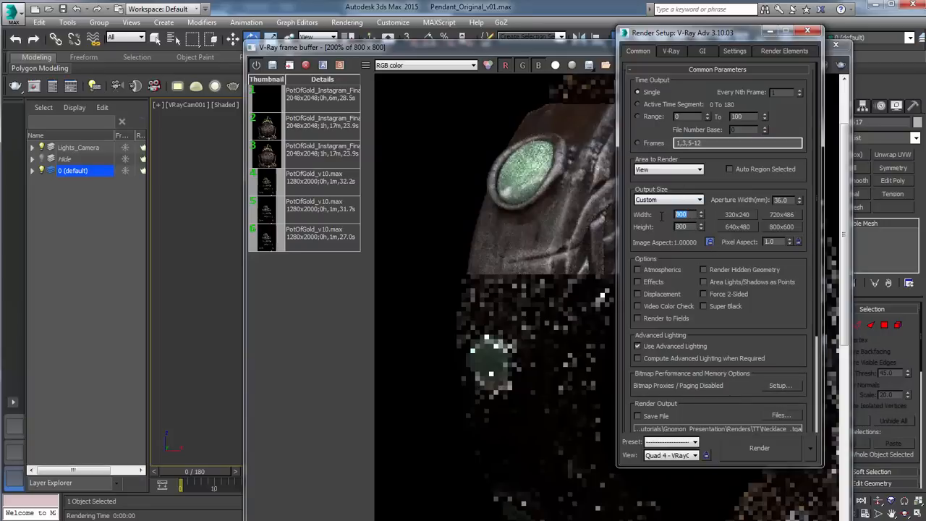
# Set output resolution to 1600x1600, render, and tighten the region box around the top gem.
pyautogui.write('1600')
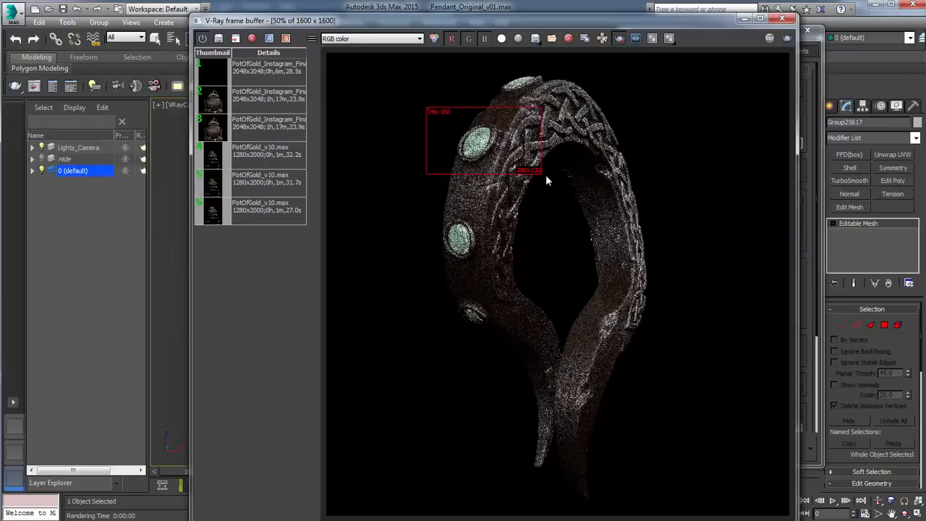
pyautogui.moveTo(538, 171); pyautogui.dragTo(550, 185)
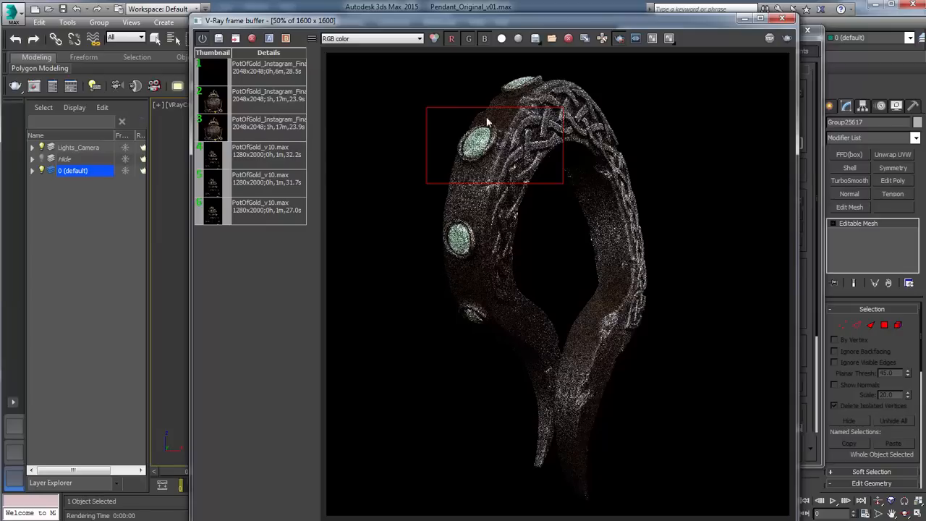
pyautogui.moveTo(454, 114)
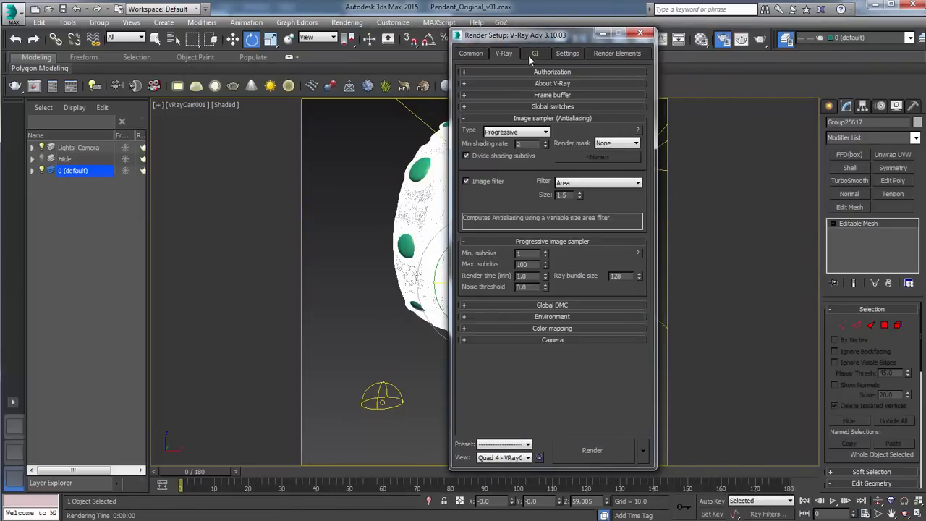
# Set Image sampler to Fixed, pick a higher Irradiance map preset, and launch the region render.
pyautogui.click(514, 131)
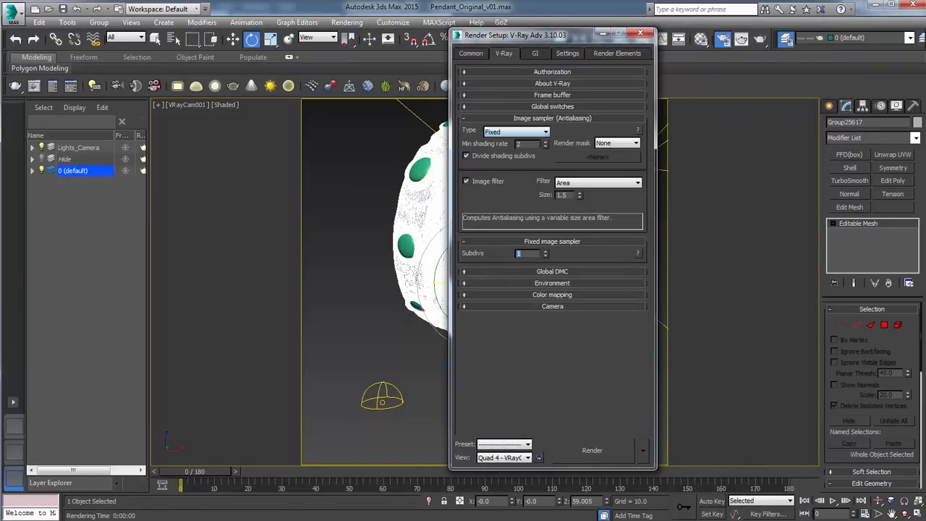
pyautogui.click(536, 52)
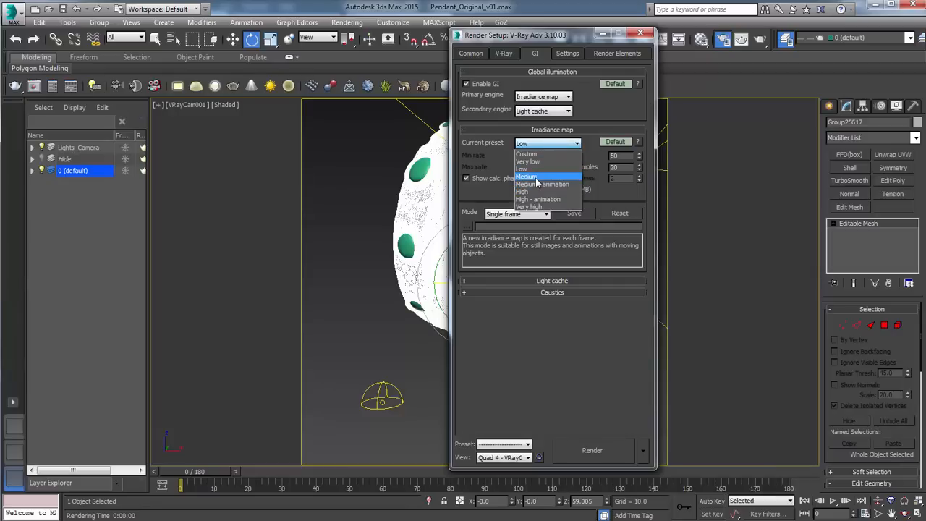
pyautogui.click(504, 53)
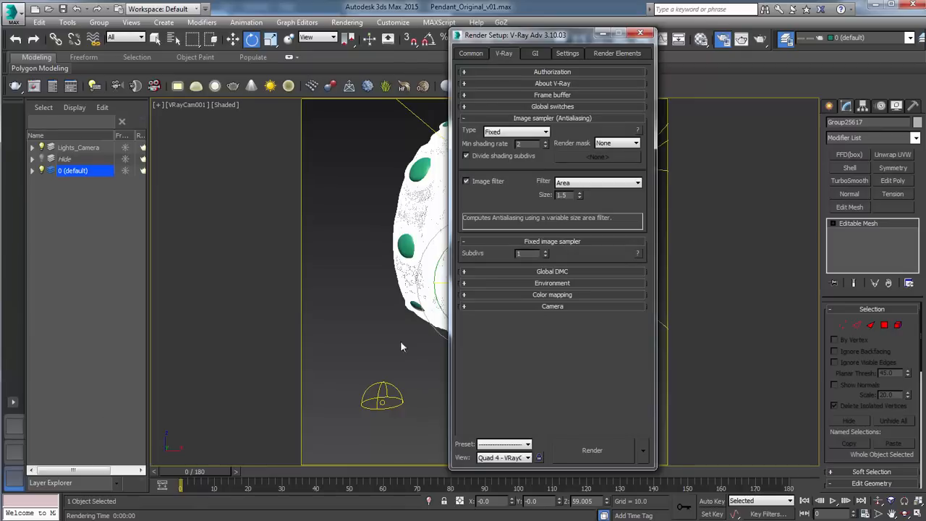
pyautogui.click(470, 52)
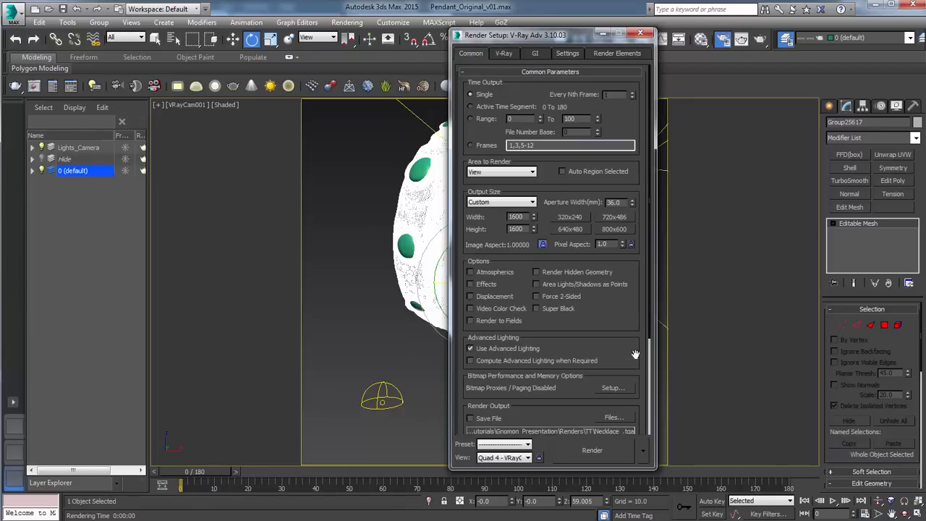
pyautogui.click(592, 450)
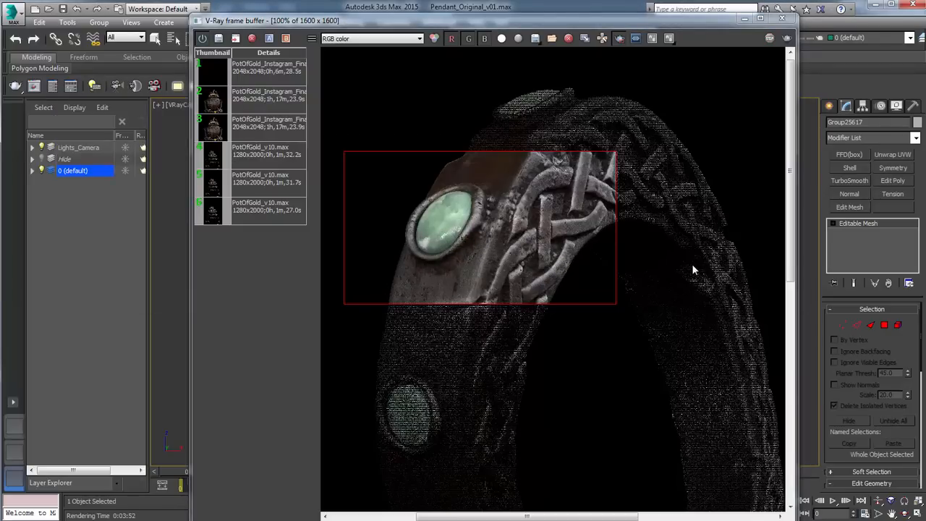
pyautogui.moveTo(451, 216)
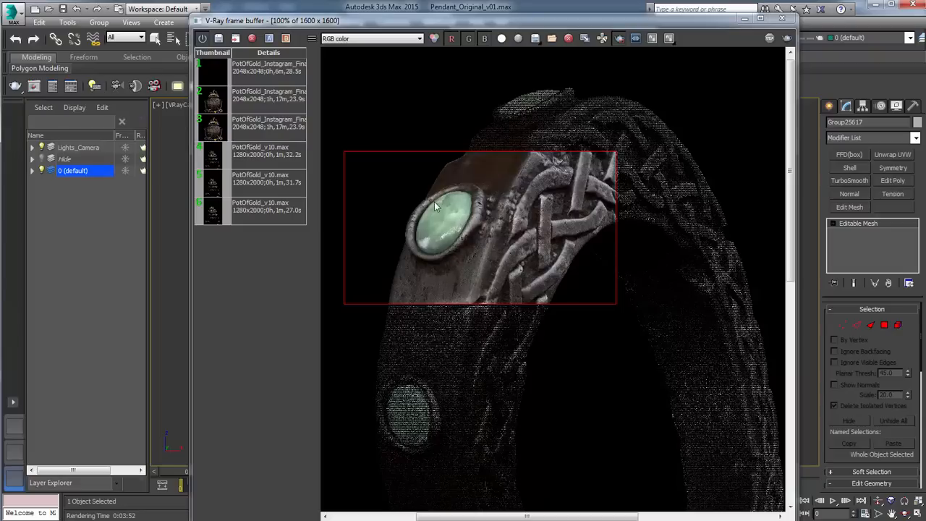
pyautogui.moveTo(416, 217)
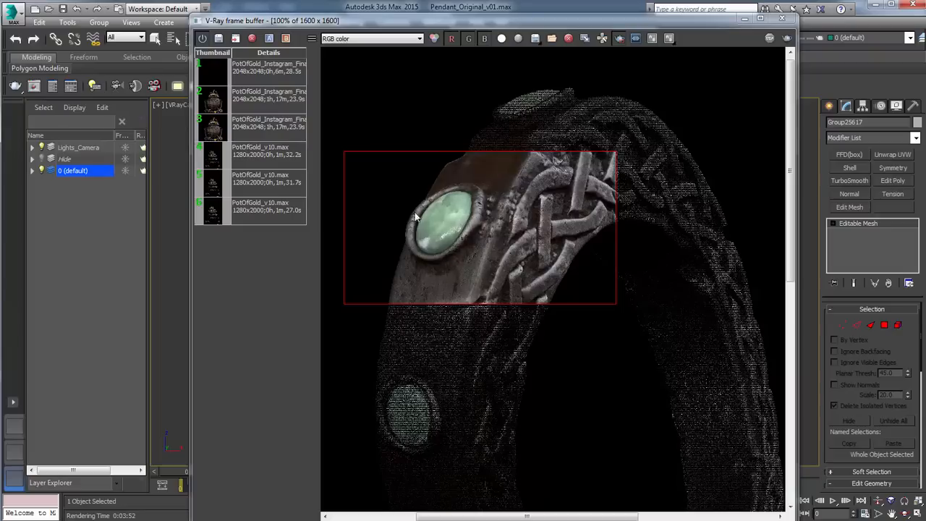
pyautogui.moveTo(425, 243)
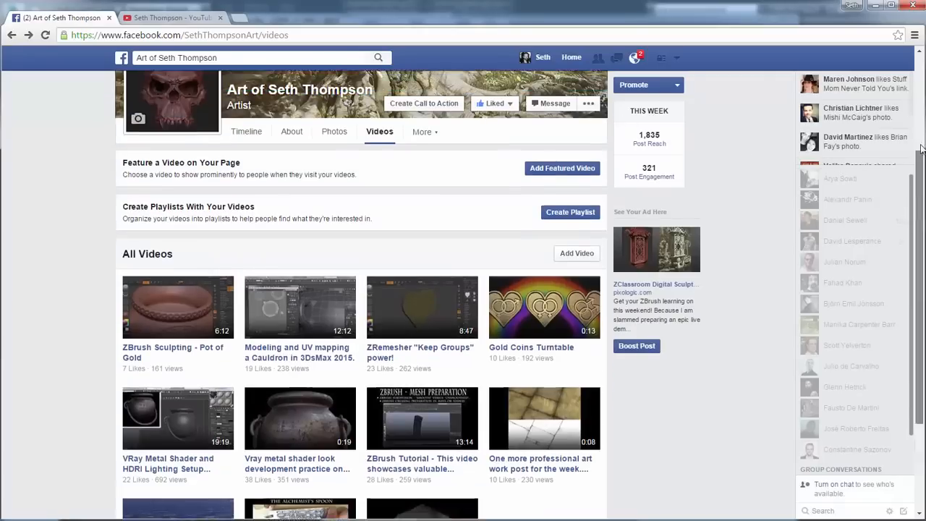
# Browse the artist page's Photos stream, viewing one photo enlarged and closing it.
pyautogui.click(333, 132)
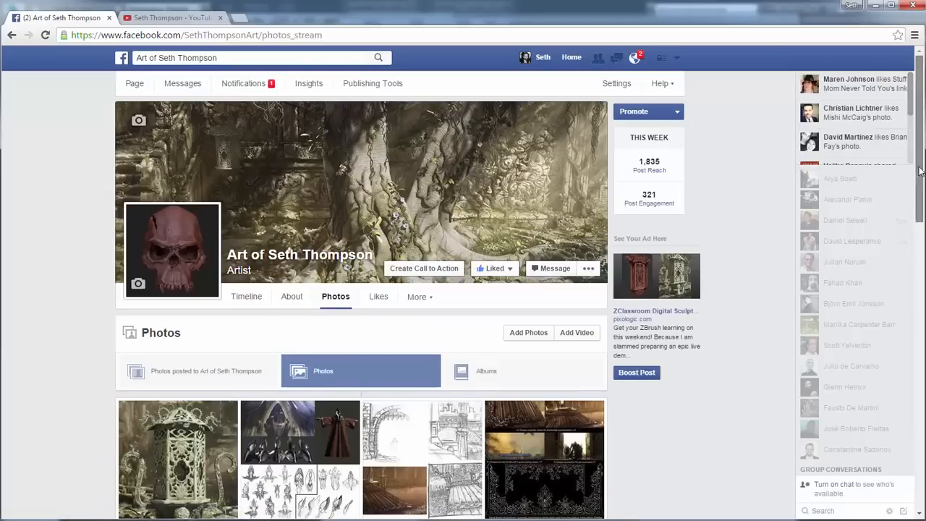
pyautogui.scroll(-3)
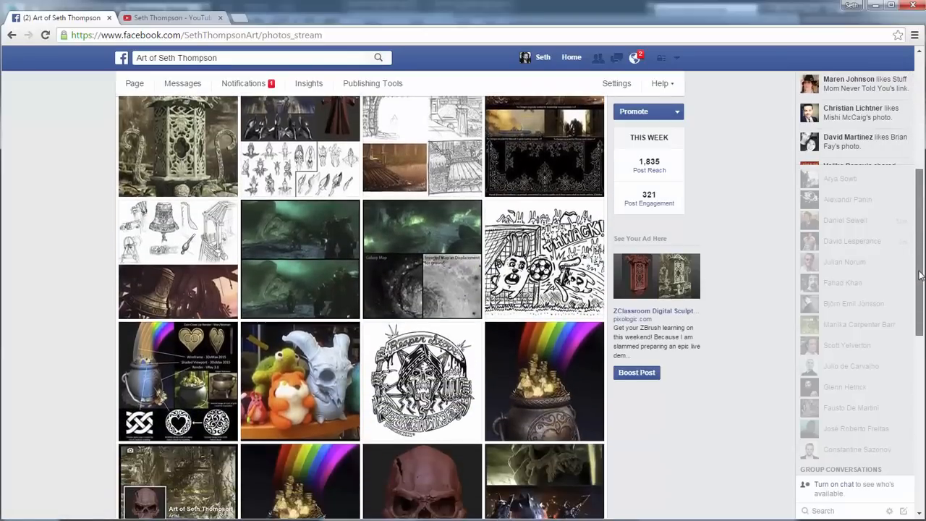
pyautogui.scroll(-3)
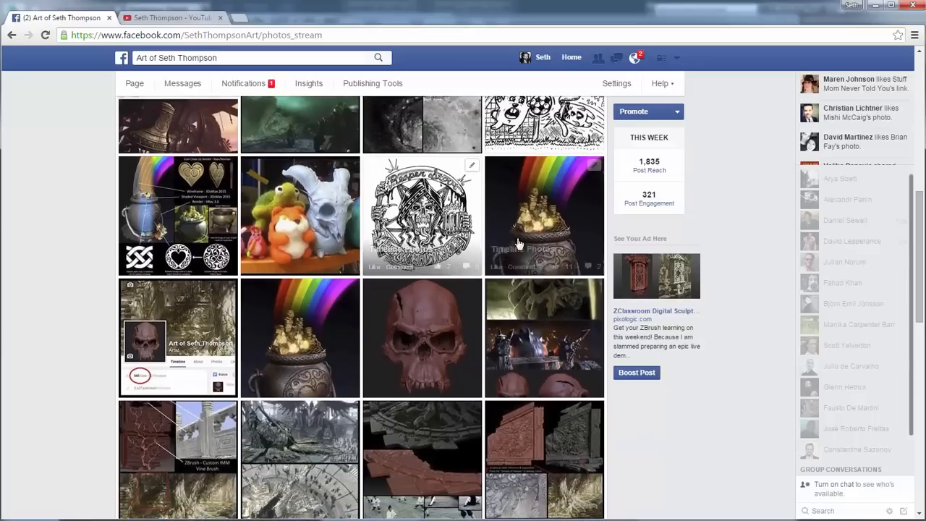
pyautogui.scroll(-3)
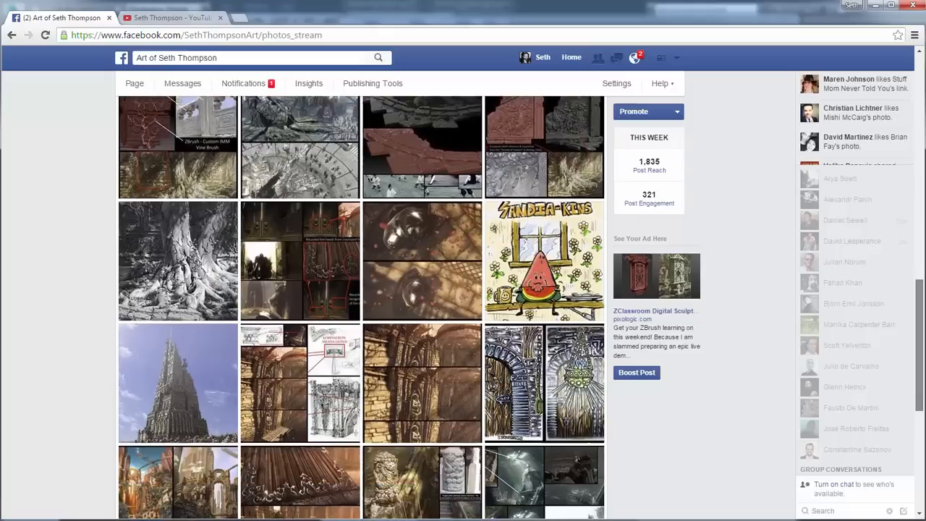
pyautogui.scroll(-3)
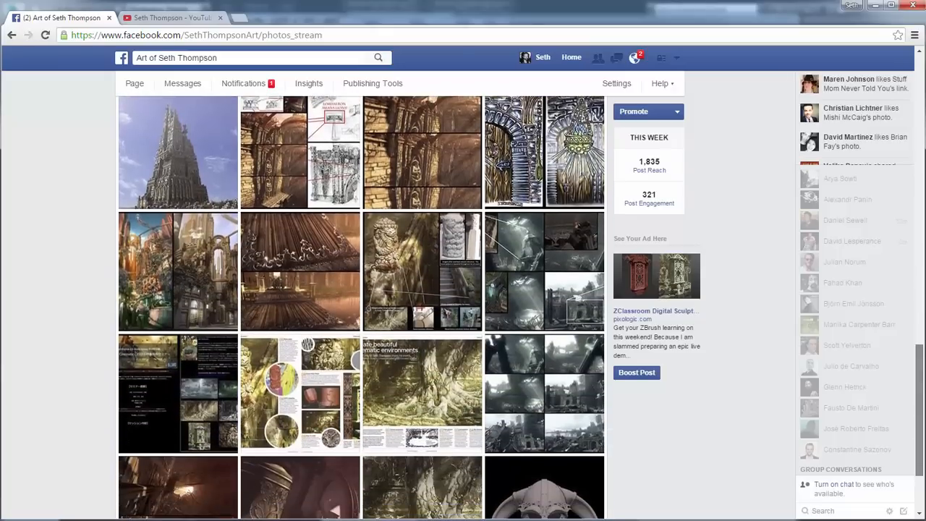
pyautogui.scroll(-3)
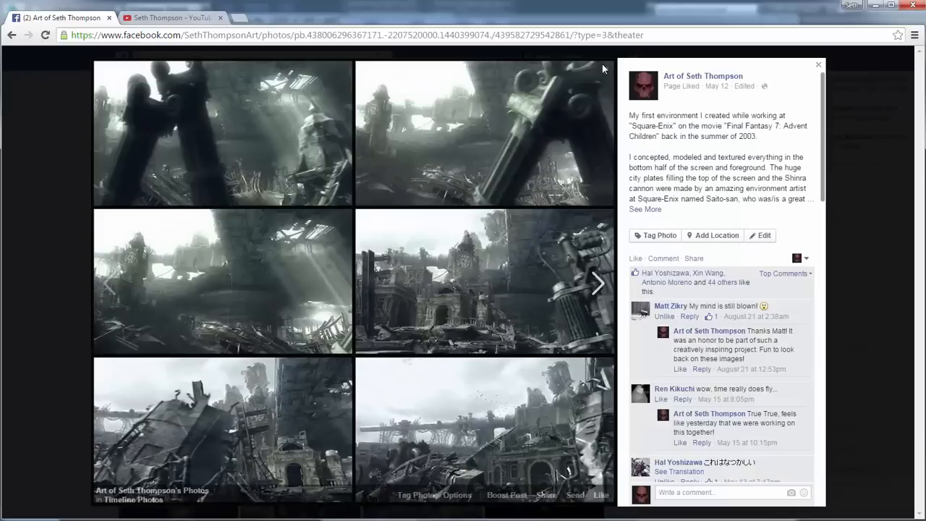
pyautogui.click(819, 64)
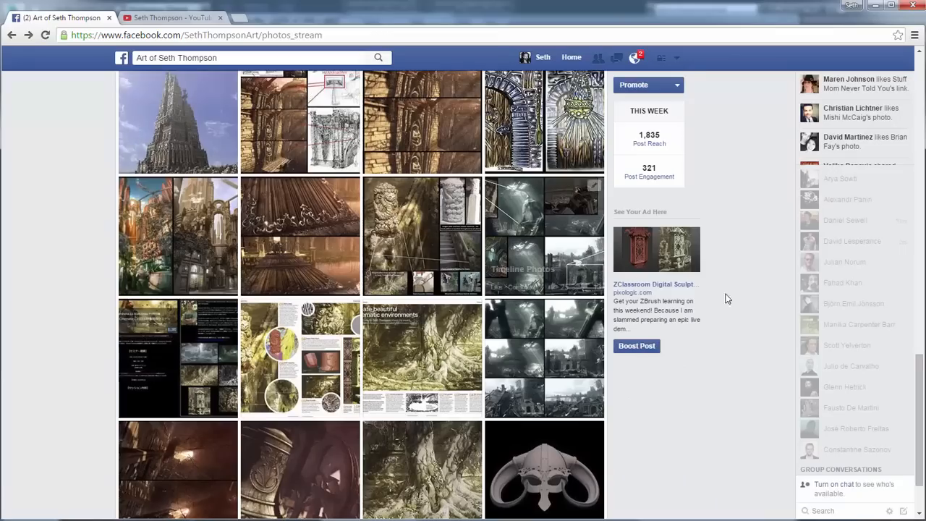
# Return to the Videos section and scroll down to the All Videos list.
pyautogui.scroll(-3)
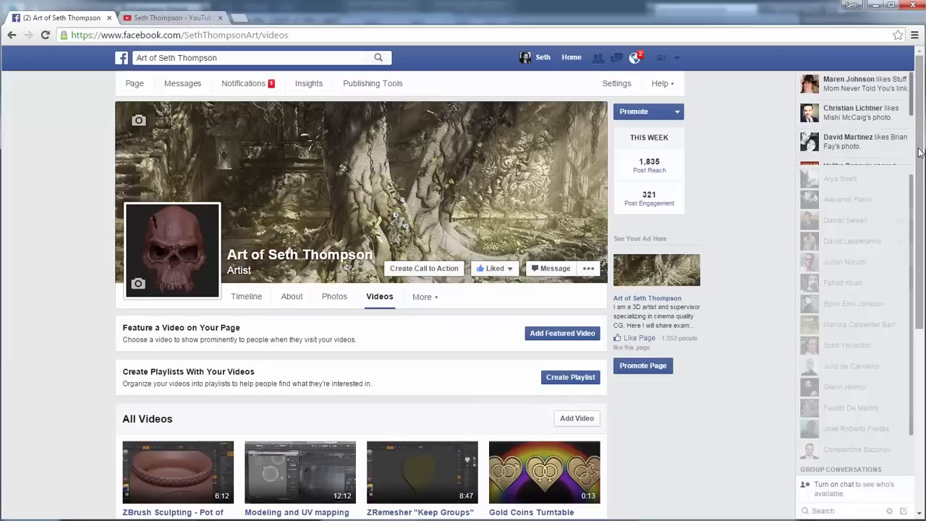
pyautogui.scroll(-3)
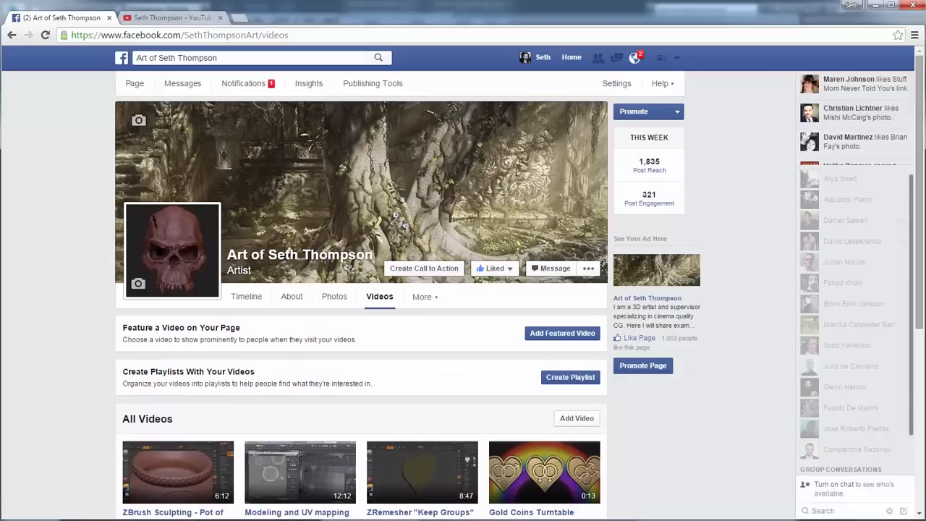
pyautogui.scroll(-3)
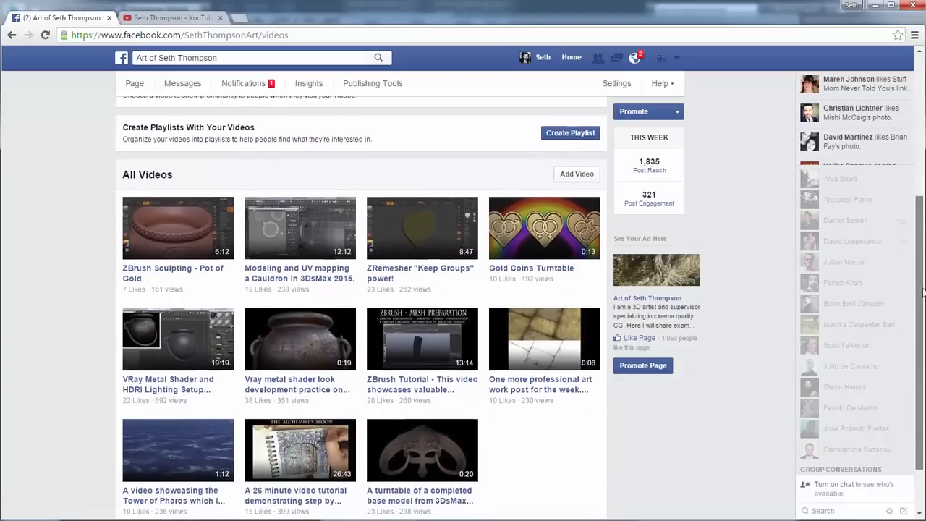